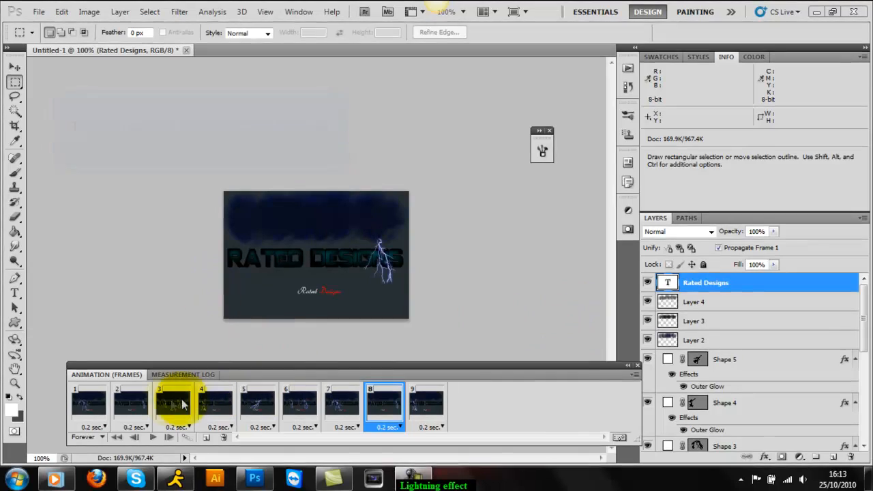
Preview the existing animation frames, then stop the playback
click(89, 406)
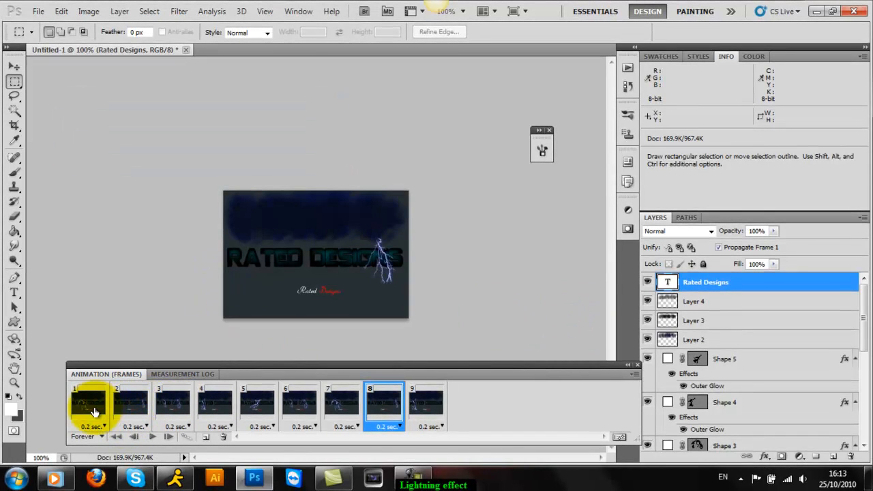
click(215, 402)
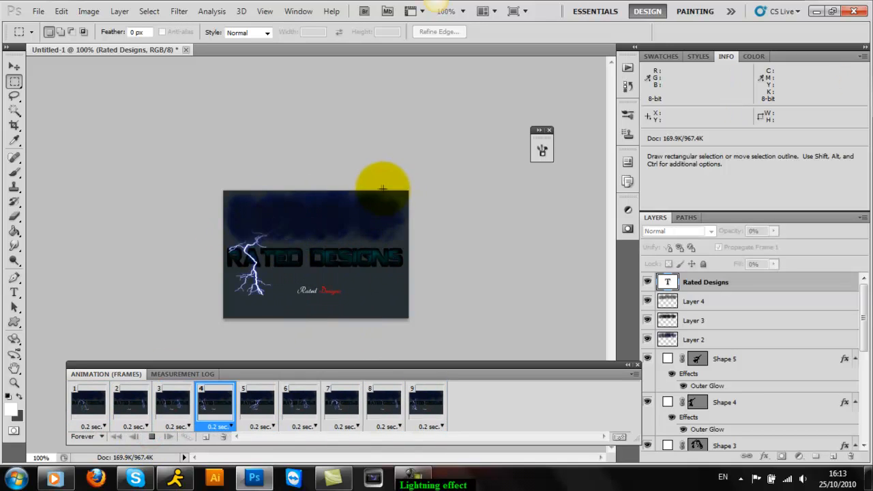
click(257, 402)
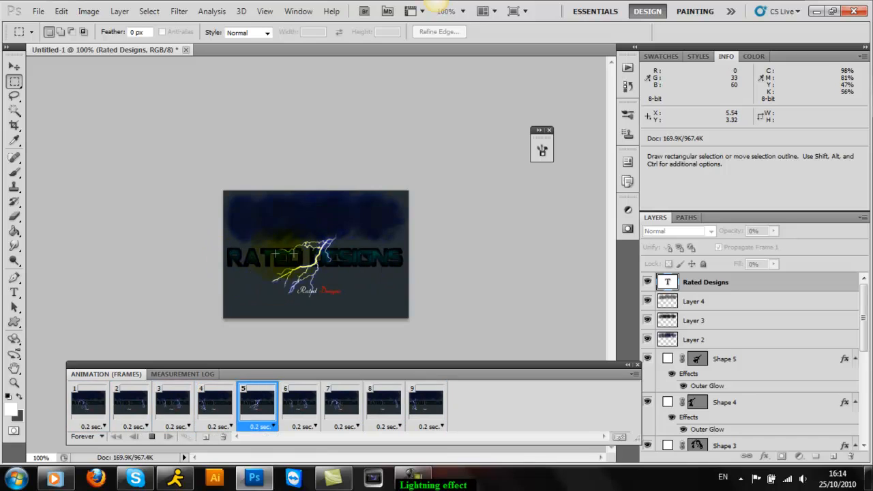
click(152, 437)
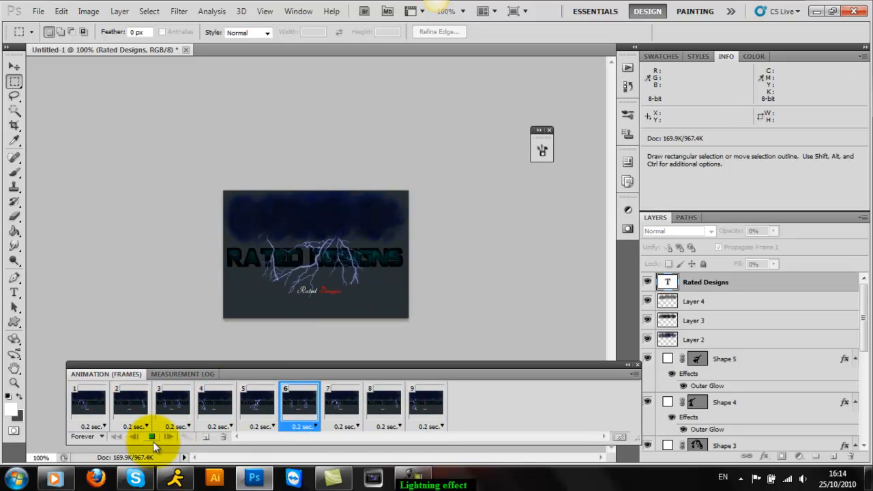
click(151, 436)
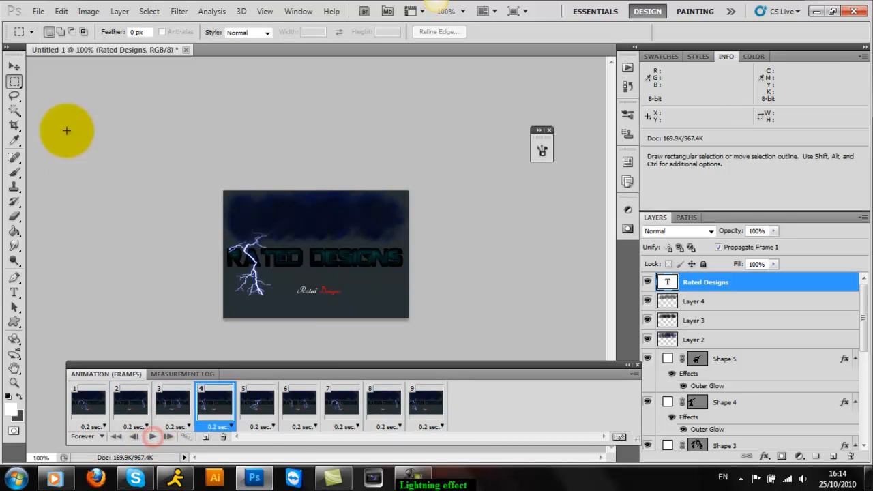
Create a new 290 by 300 pixel document with a transparent background
click(38, 11)
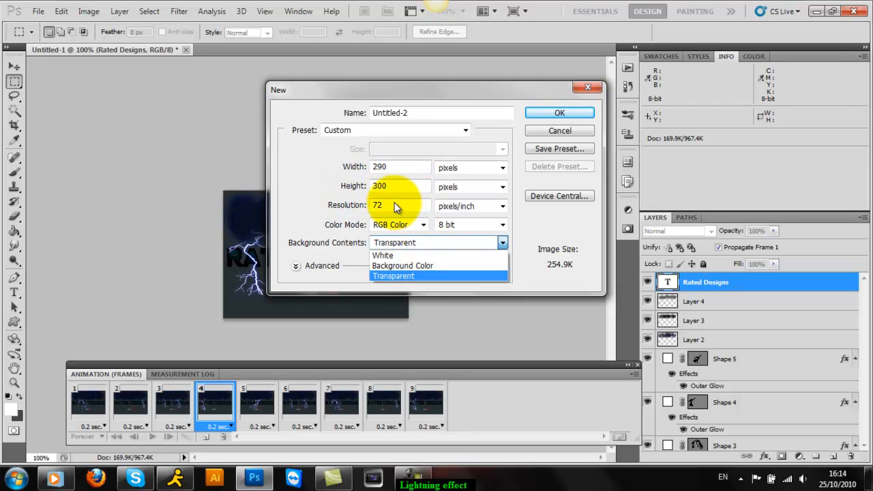
click(393, 275)
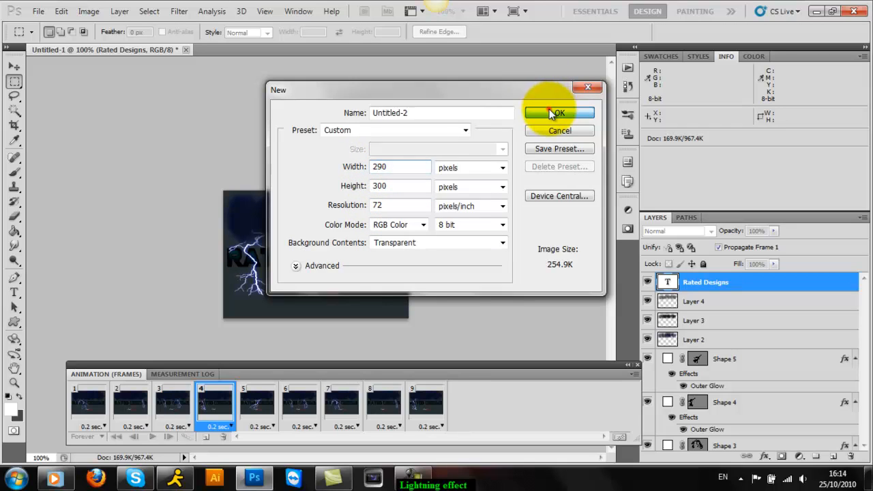
click(558, 112)
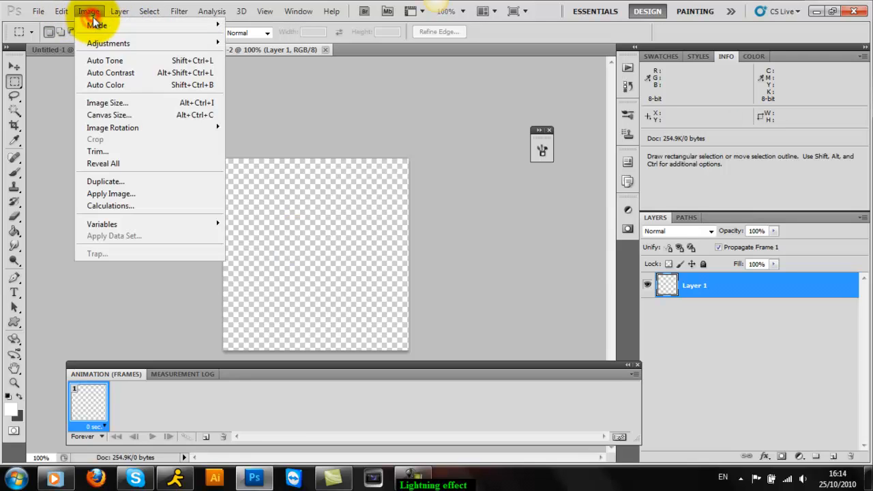
Lower the canvas height in pixels via Canvas Size, accepting the clipping
click(109, 115)
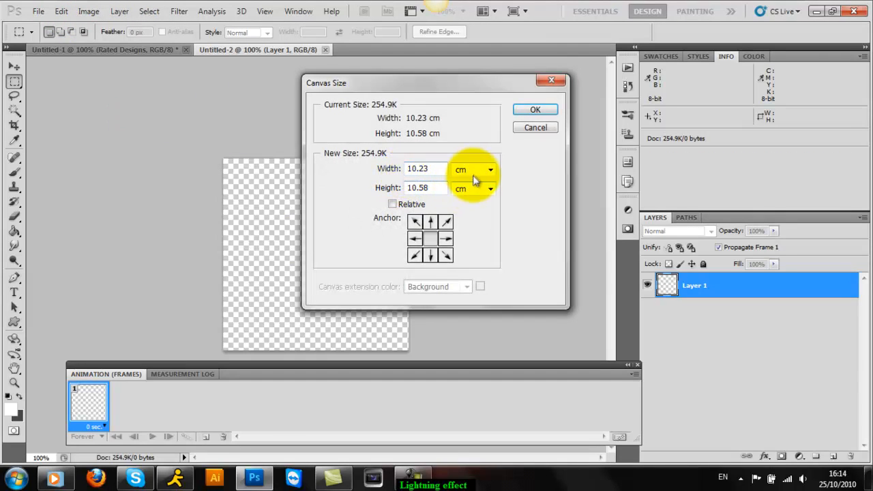
click(490, 169)
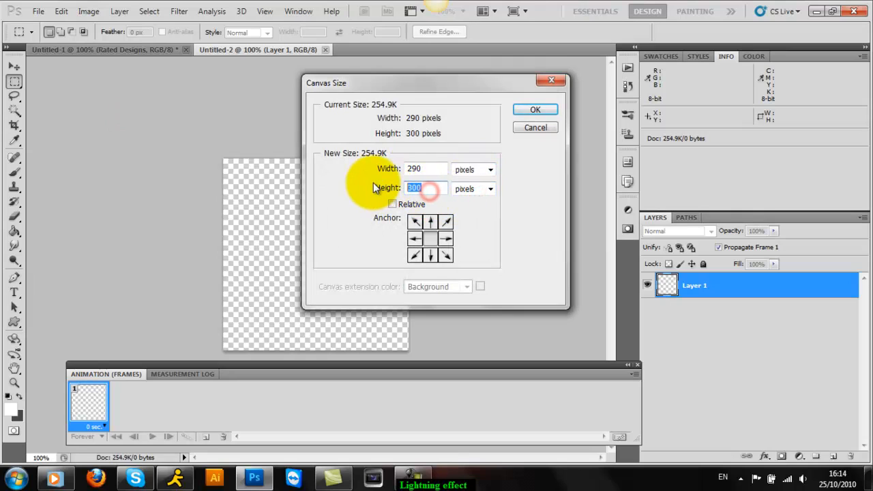
click(535, 110)
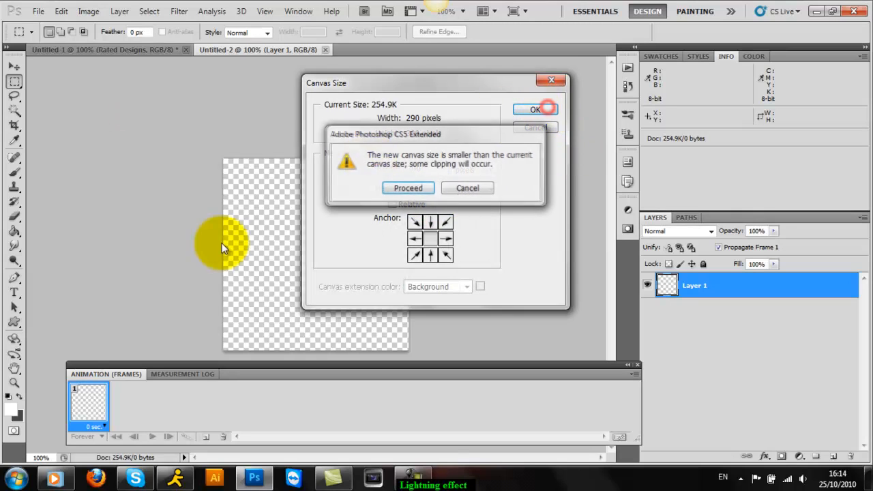
click(408, 188)
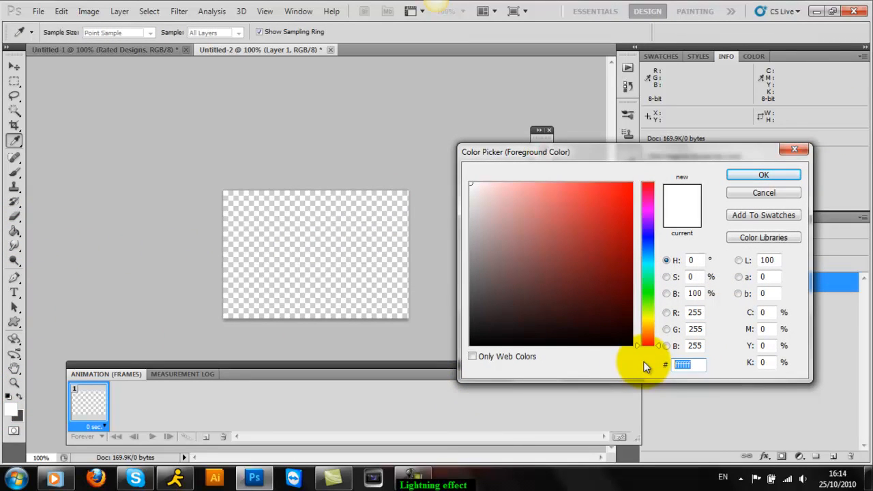
Set the foreground to dark slate hex 2830 and bucket-fill the banner
text(2830)
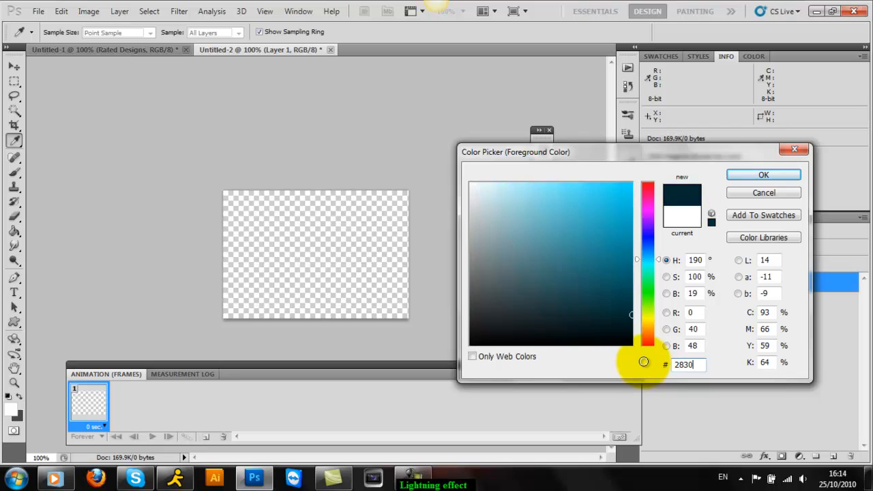
click(763, 175)
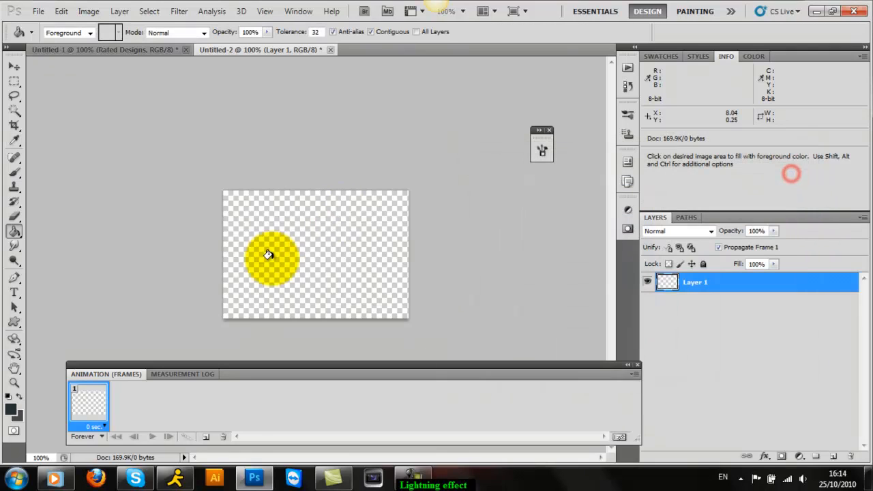
click(268, 255)
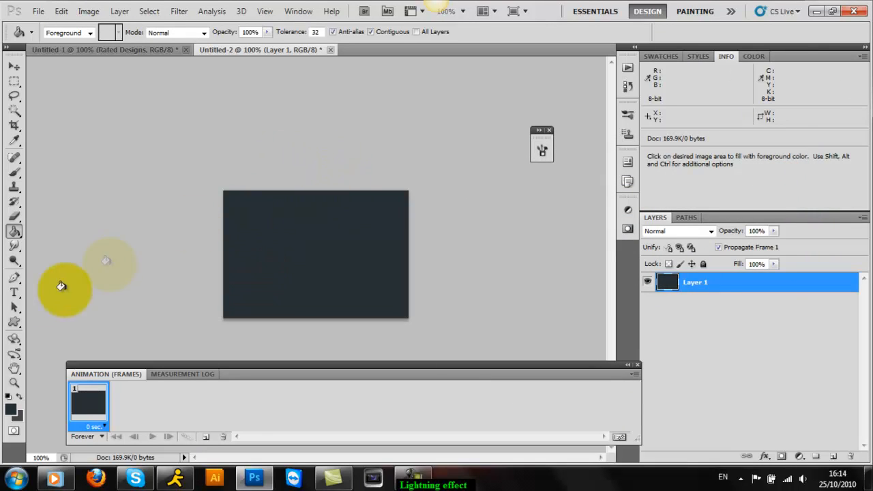
click(14, 291)
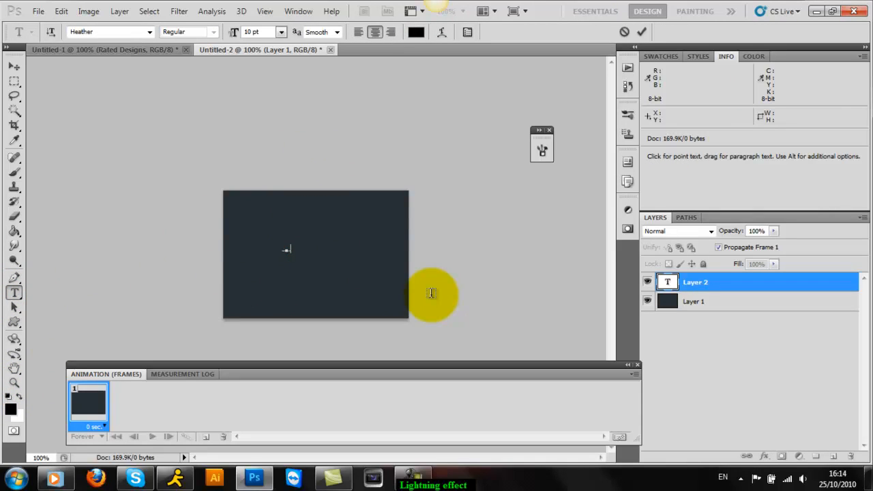
Set the 'Rated Designs' title to Impact at 48 pt and centre it
drag(431, 293, 317, 263)
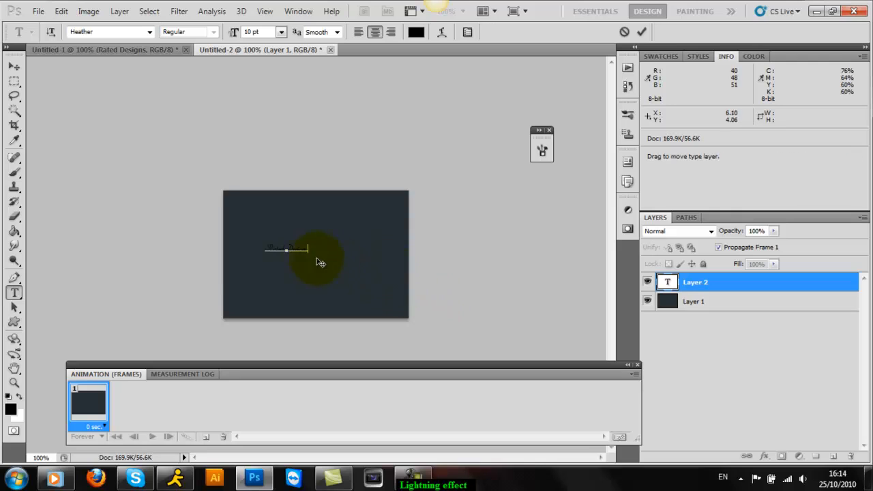
click(150, 31)
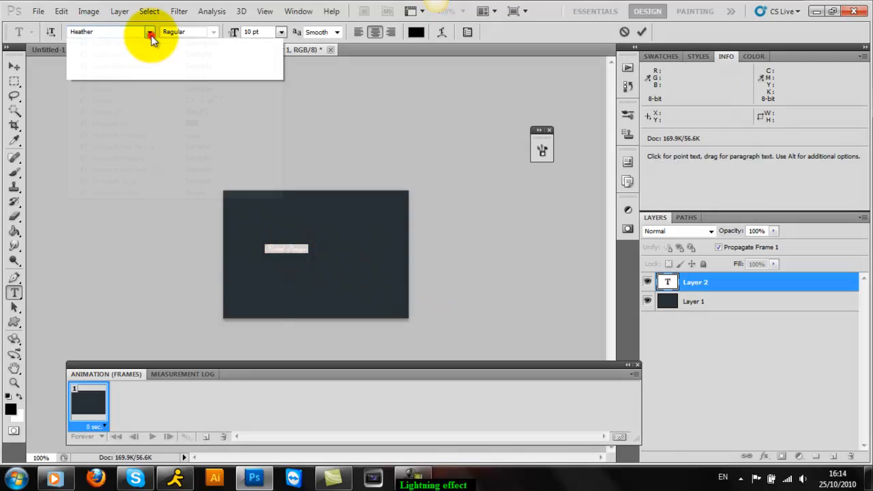
click(150, 31)
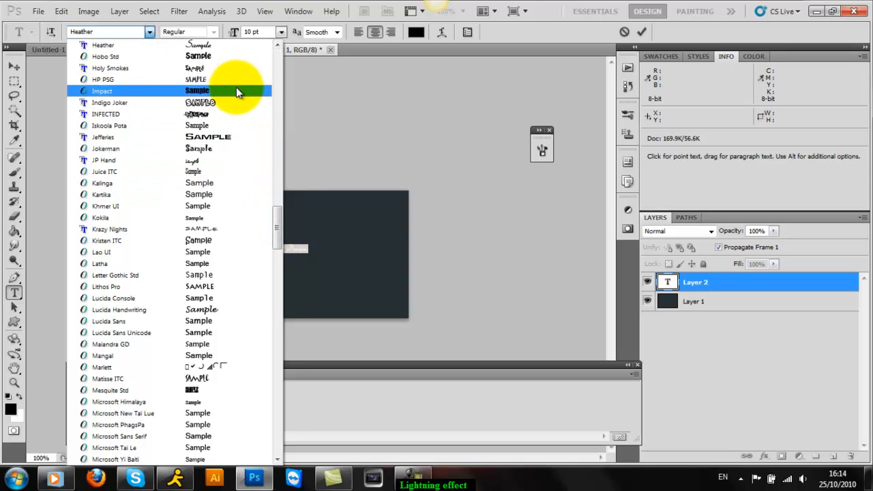
click(101, 90)
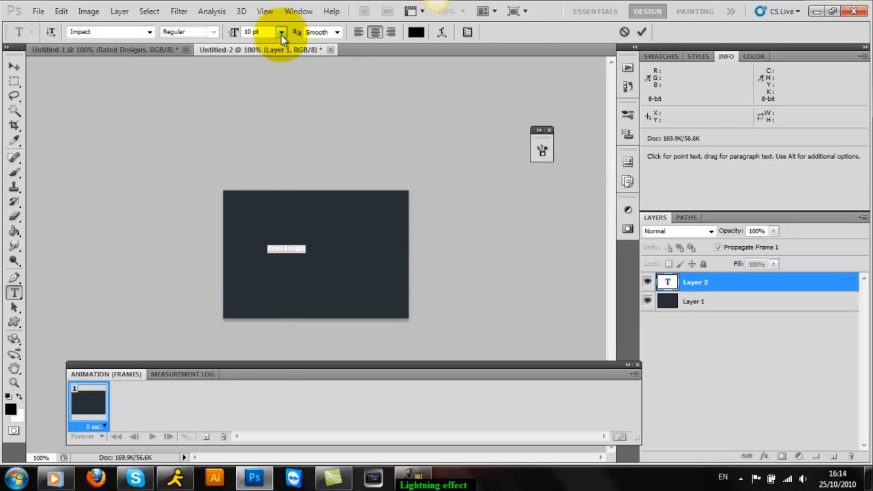
click(280, 32)
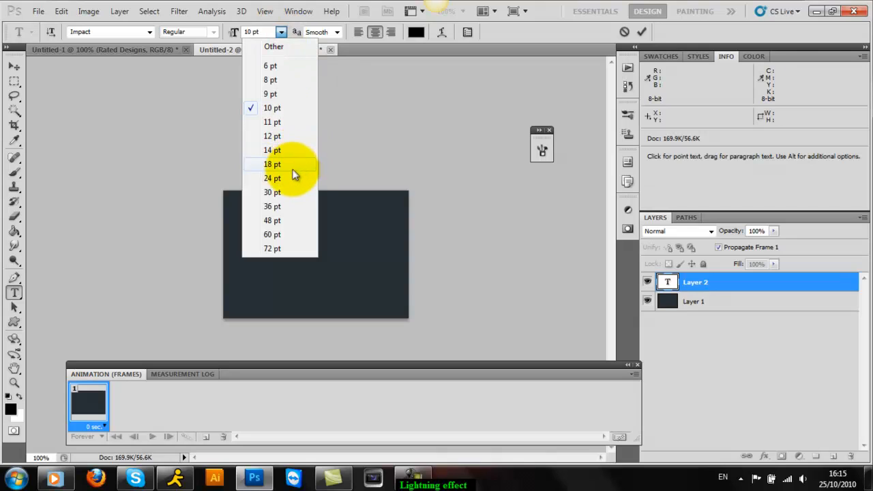
click(271, 192)
text(Rated Designs)
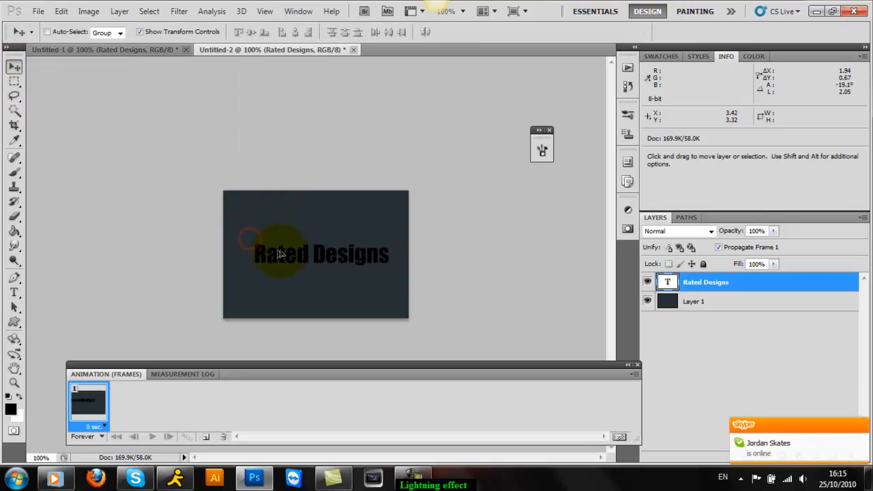
click(14, 293)
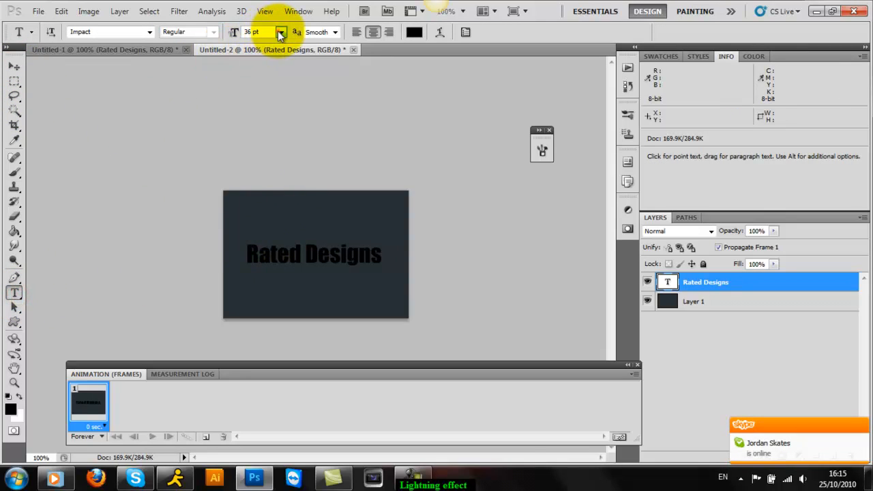
click(281, 32)
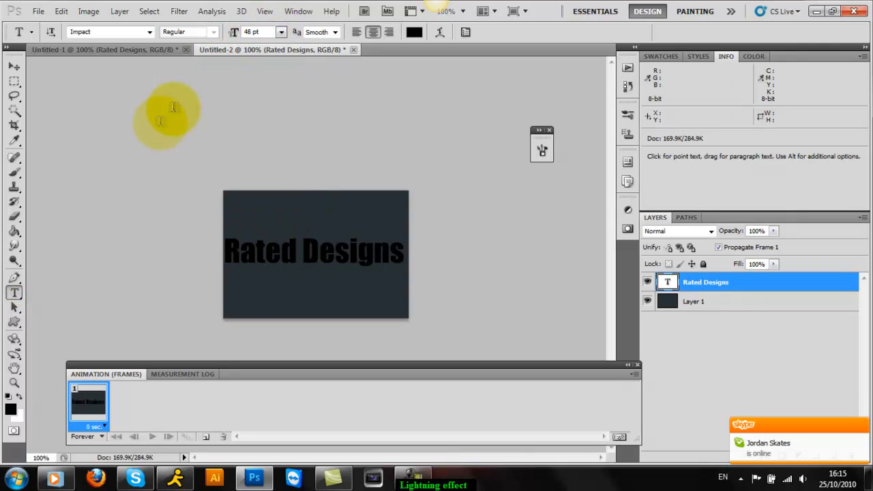
click(15, 66)
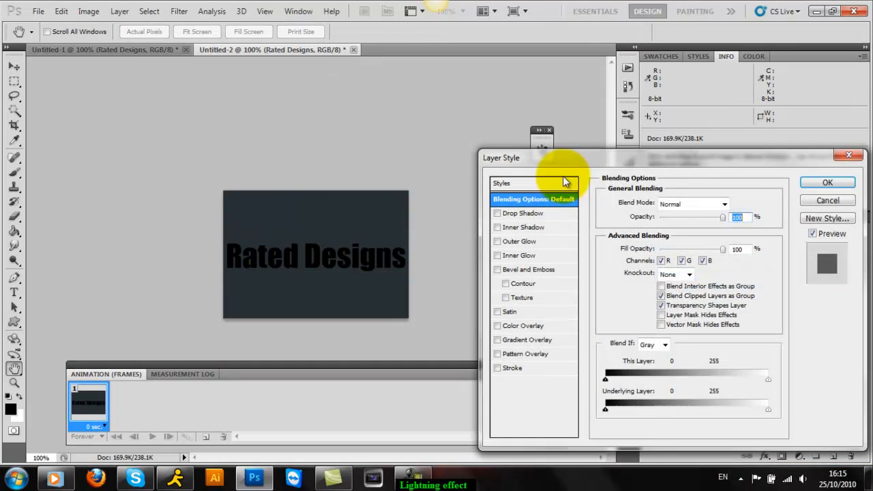
Apply the dark teal preset from the Layer Style Styles list to the title
click(502, 182)
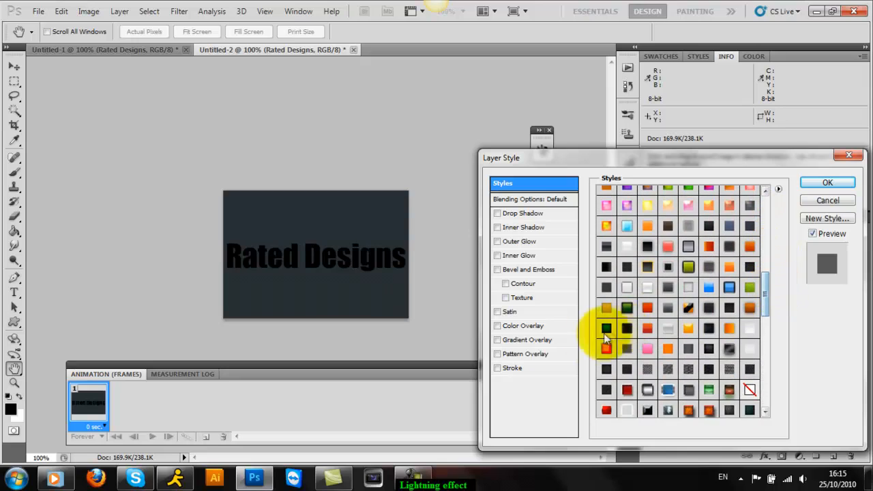
click(606, 328)
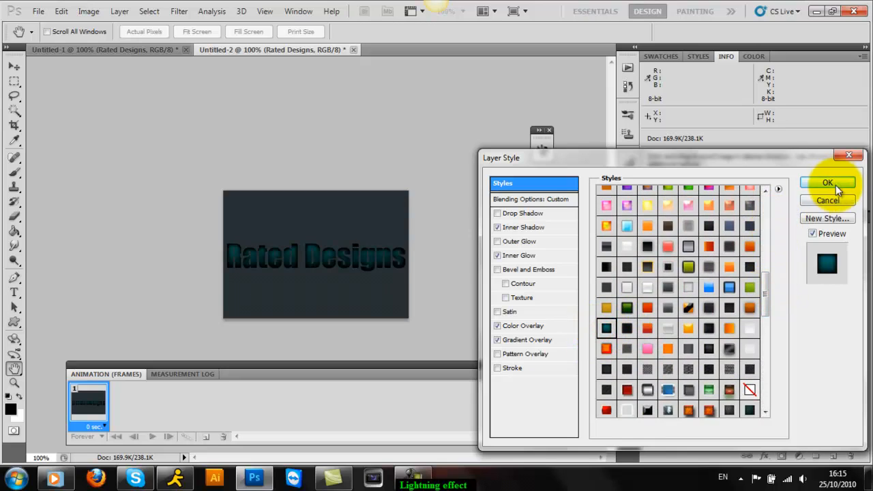
click(827, 182)
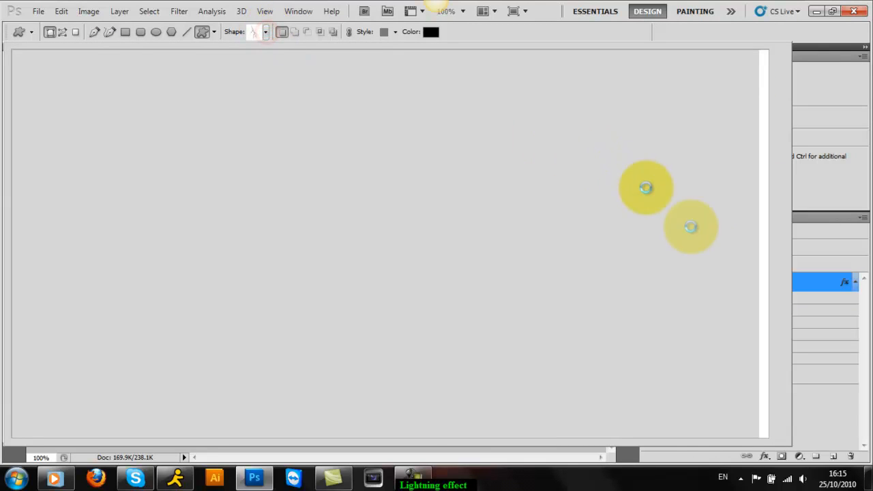
Draw a lightning bolt custom shape with an outer glow at 75% opacity
click(264, 31)
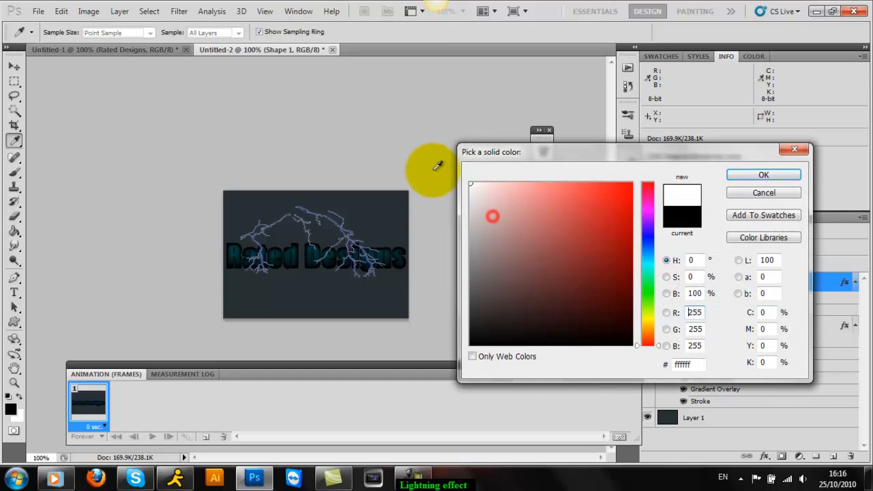
click(764, 175)
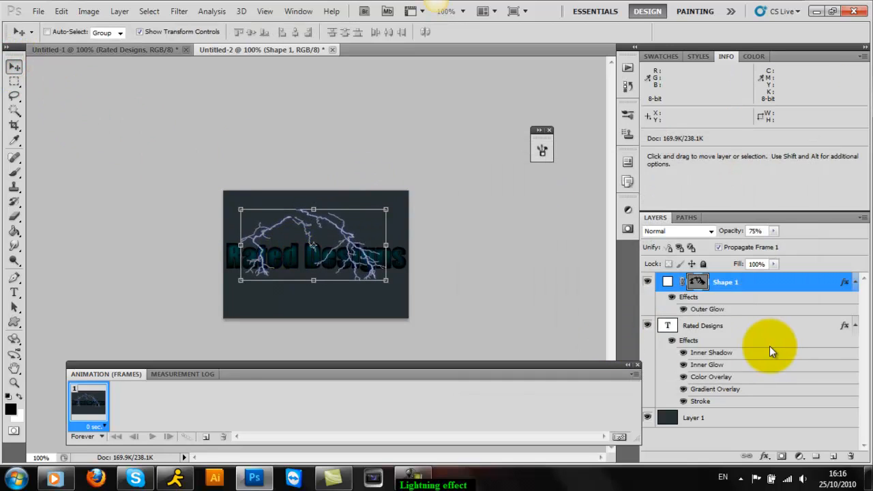
Pick lightning shapes from the Custom Shape library and draw additional bolts
click(14, 322)
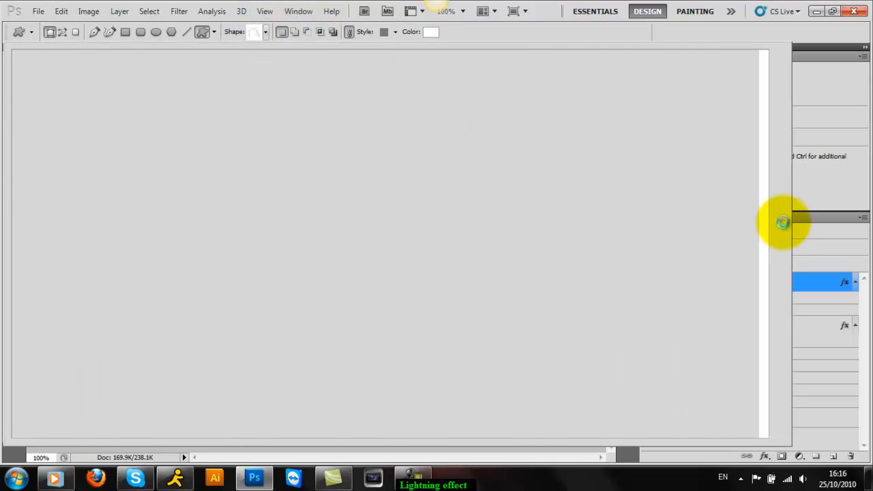
click(266, 31)
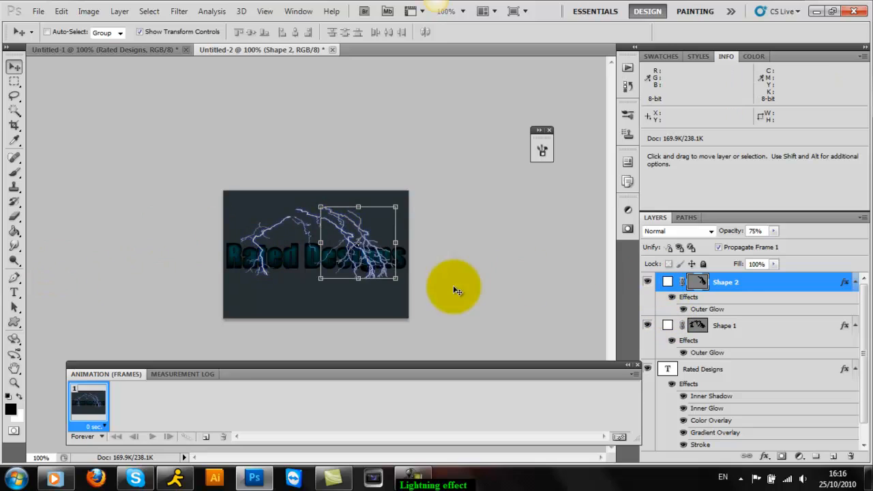
mouse_move(621, 279)
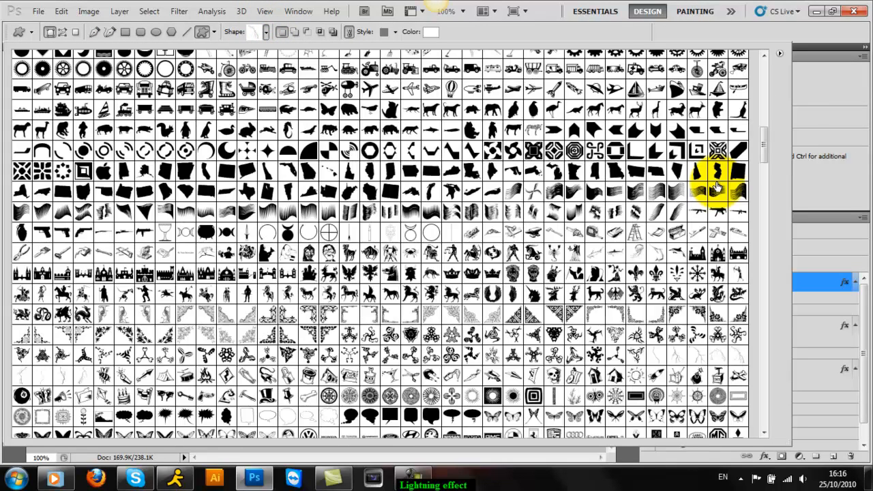
scroll(down, 3)
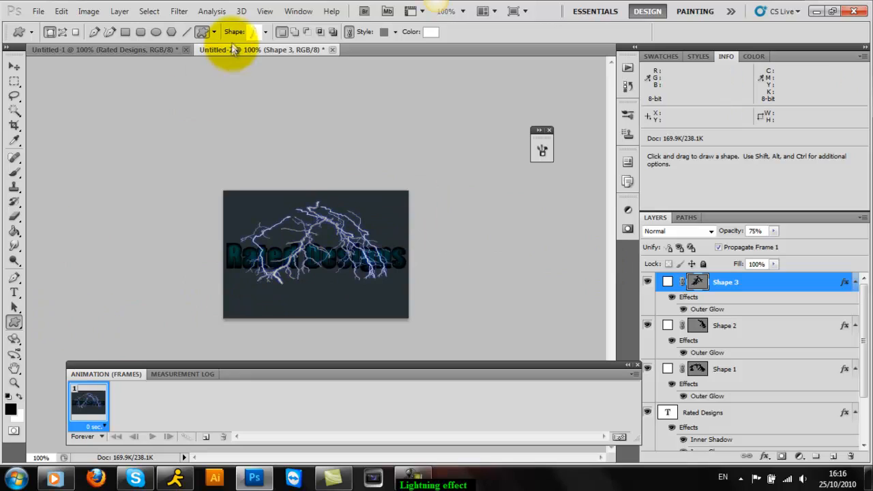
Move the fourth bolt to the upper middle and draw another bolt on the left
click(259, 31)
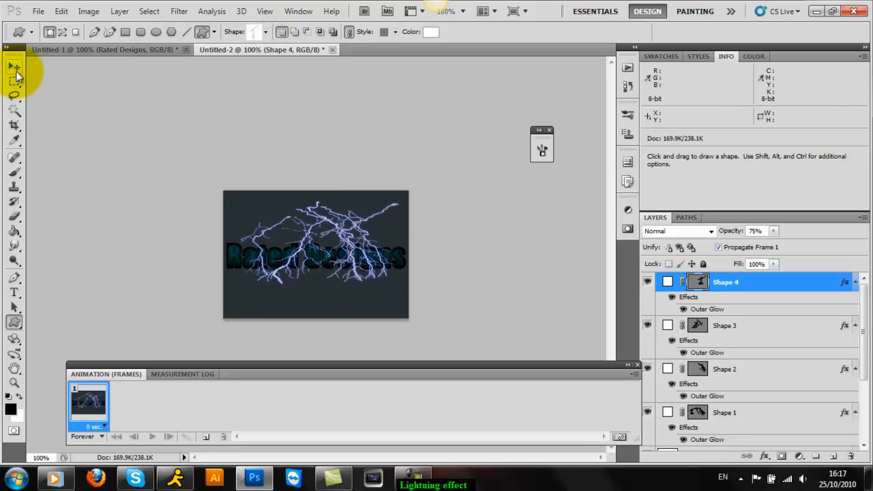
click(14, 67)
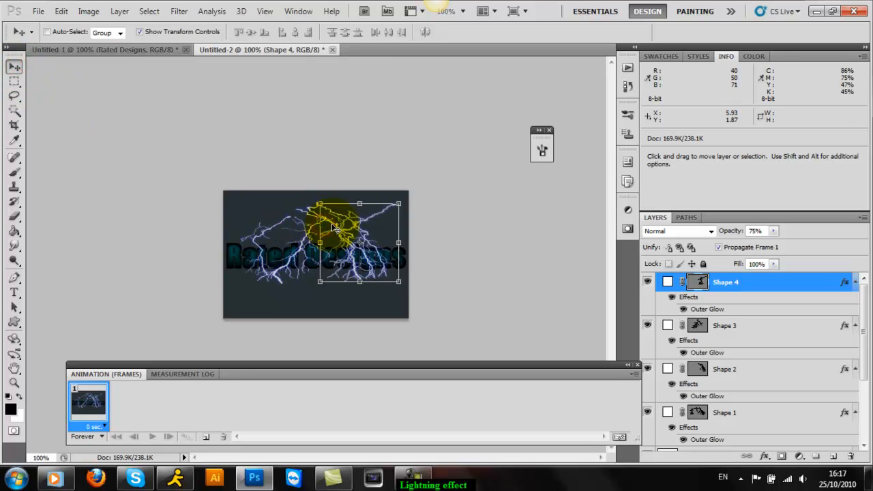
drag(334, 229, 283, 280)
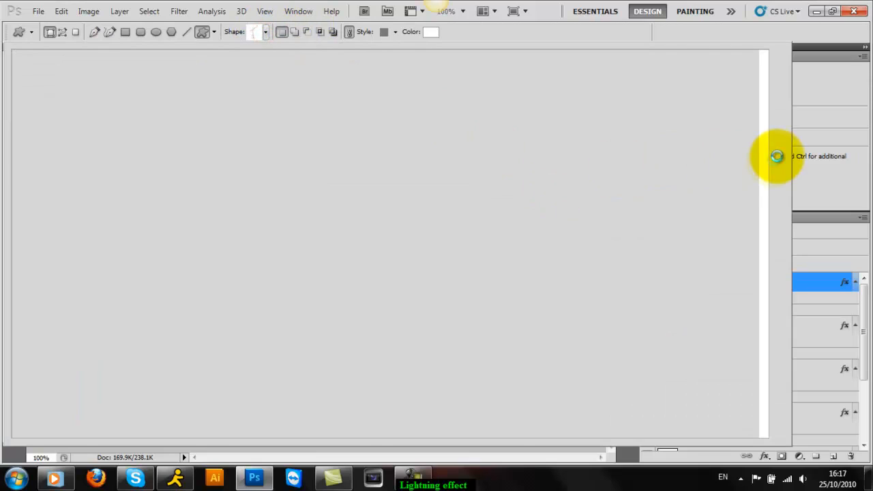
click(264, 32)
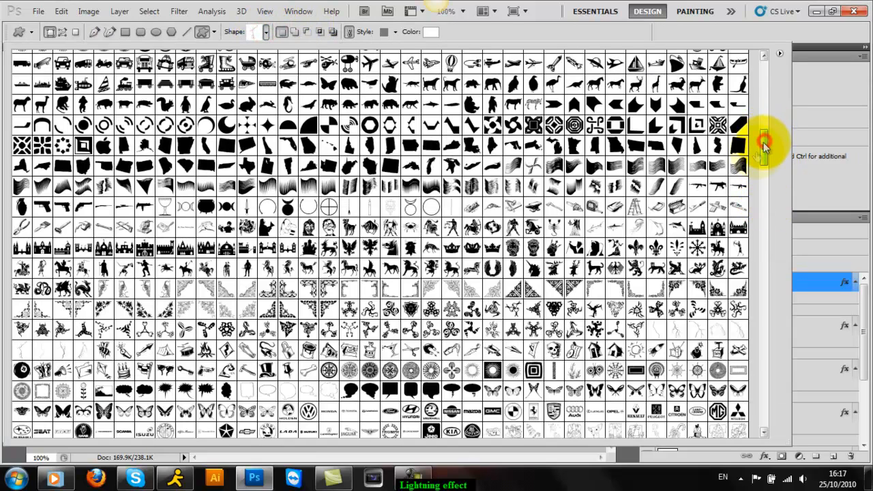
click(764, 143)
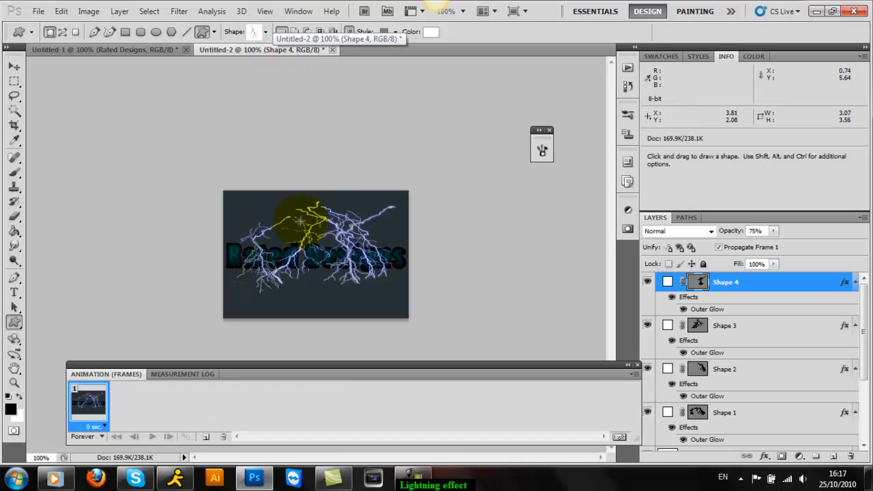
drag(300, 222, 317, 204)
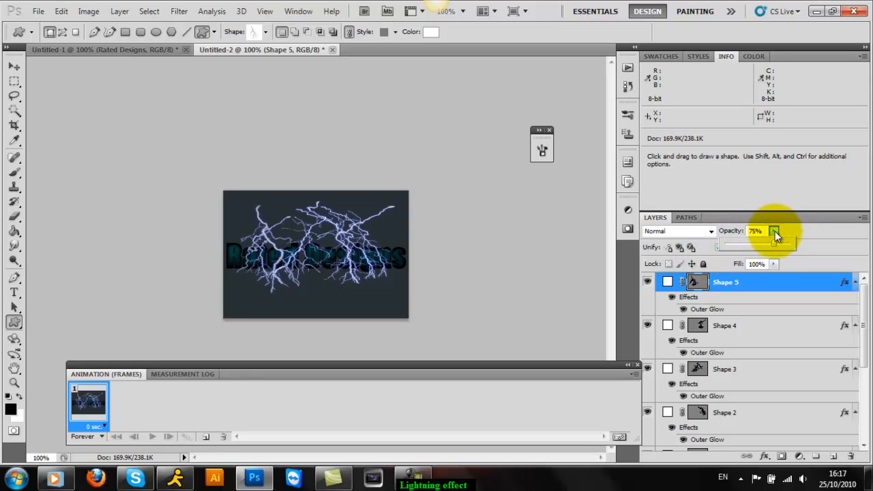
click(757, 231)
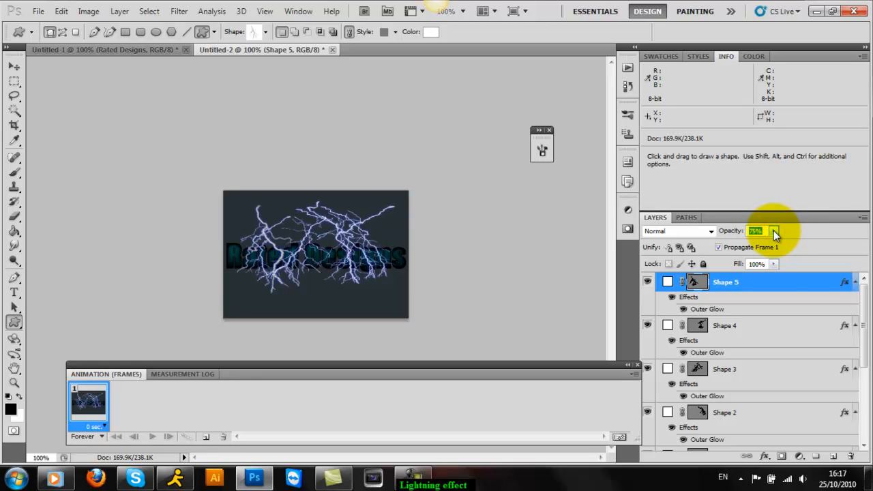
click(726, 325)
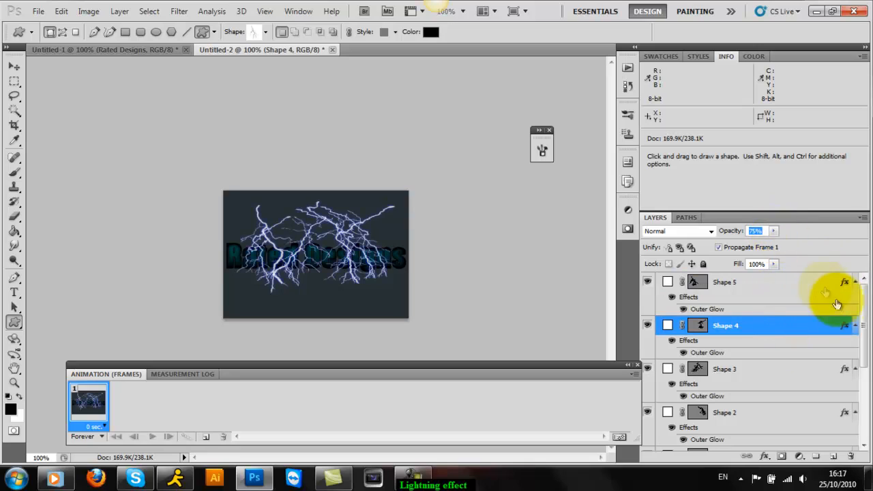
click(744, 281)
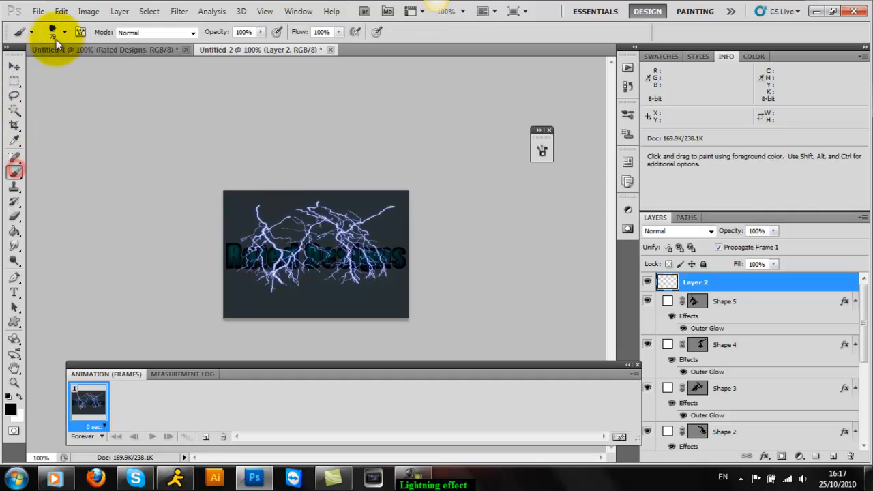
Enlarge the brush to about 90 px and paint blue clouds across the top
click(65, 33)
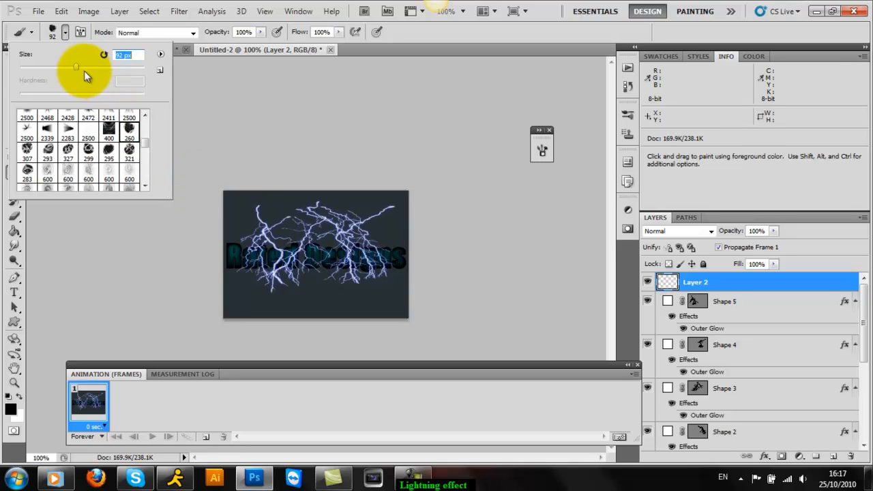
drag(75, 67, 82, 67)
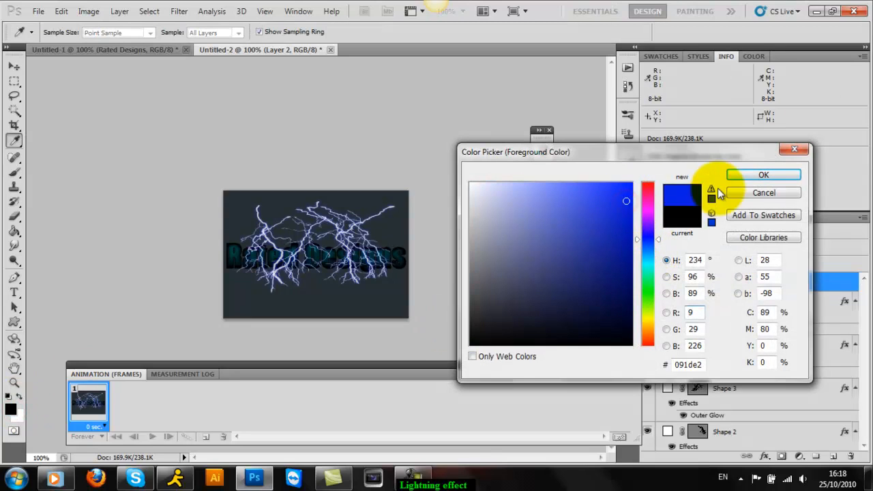
click(763, 174)
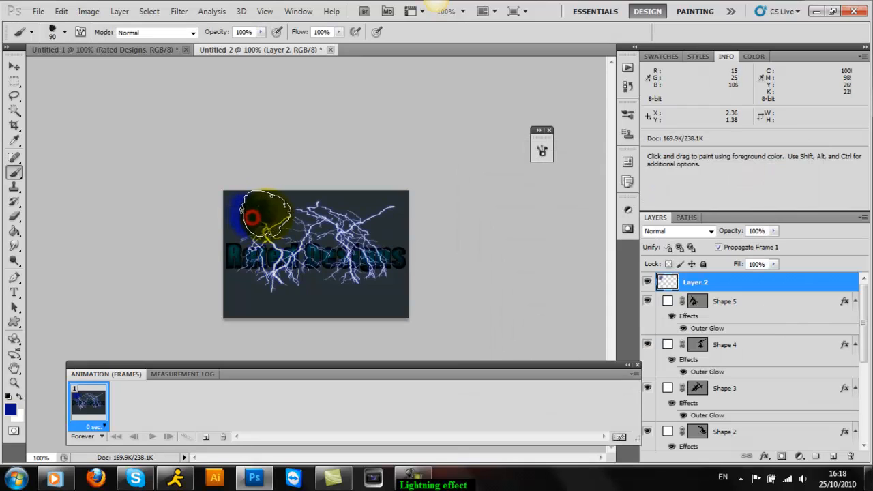
drag(259, 215, 314, 215)
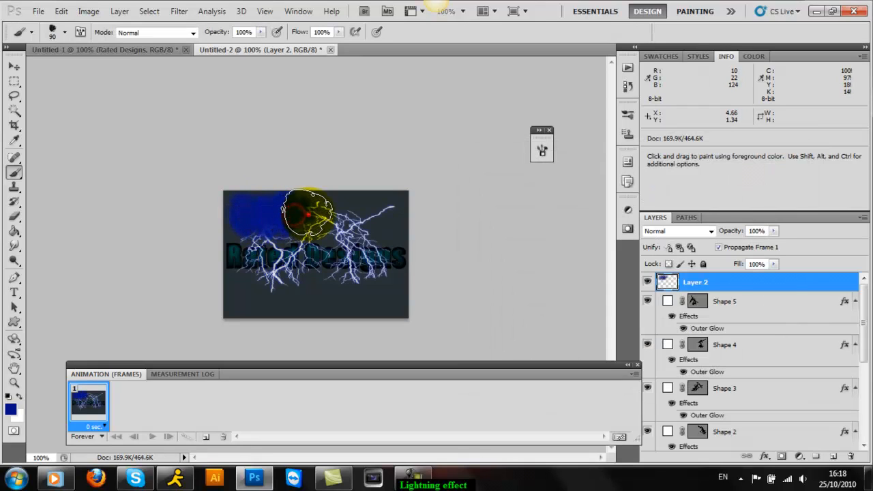
drag(310, 215, 372, 215)
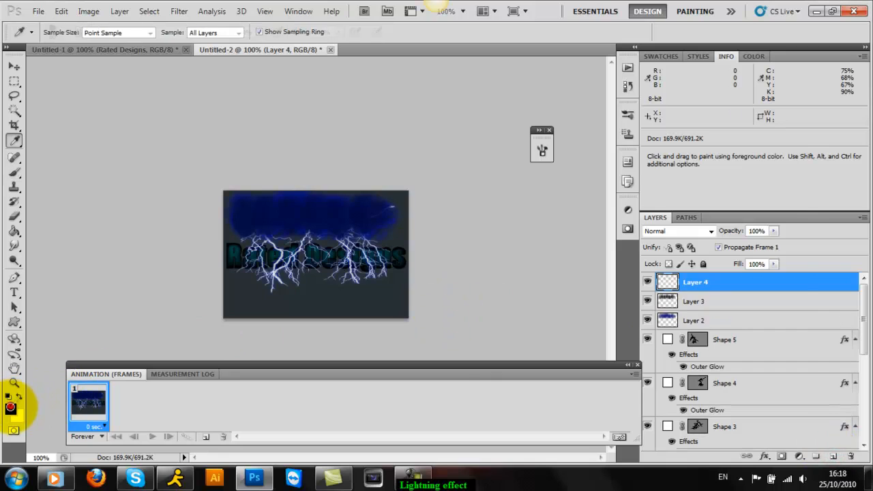
Paint a grey cloud layer over the blue clouds at 15% opacity
click(11, 398)
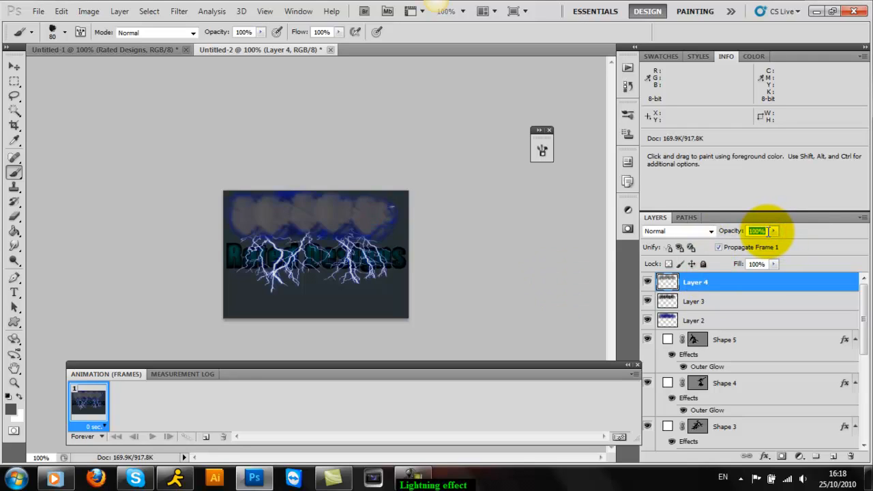
text(20)
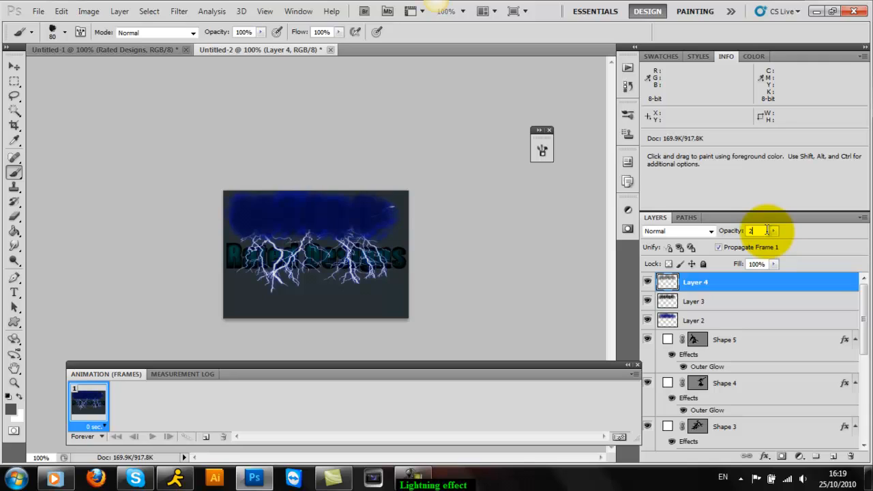
text(1)
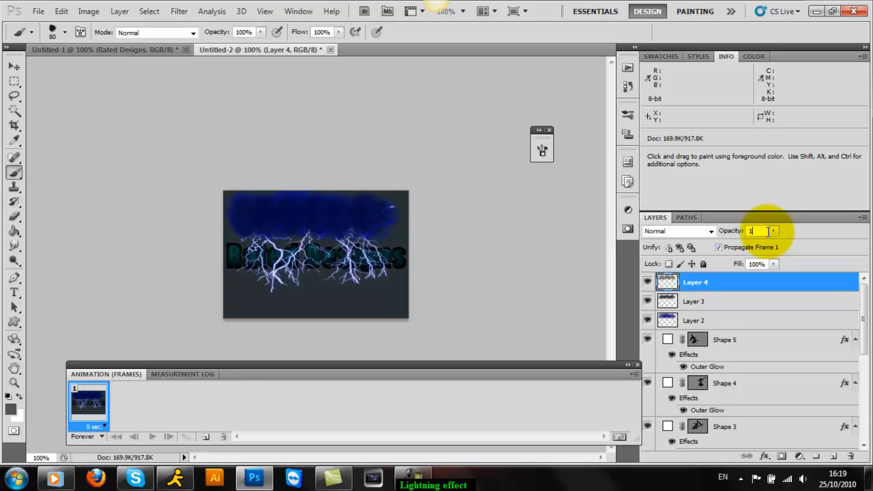
text(15)
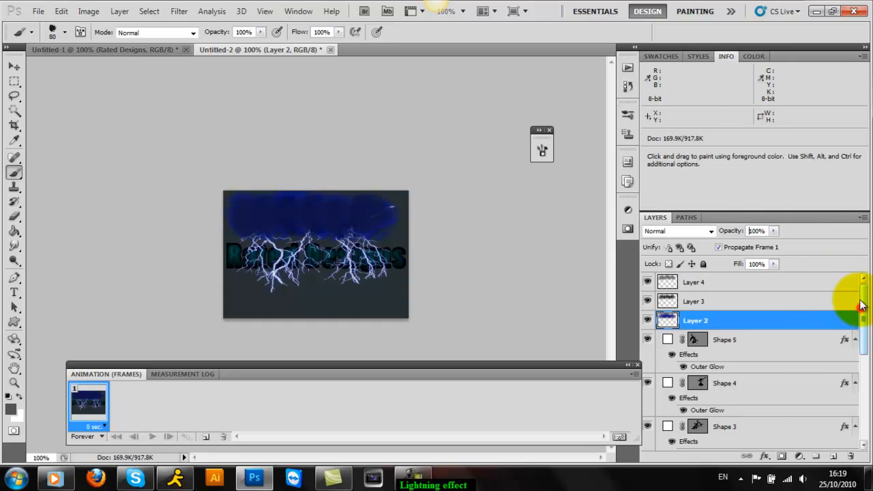
click(693, 281)
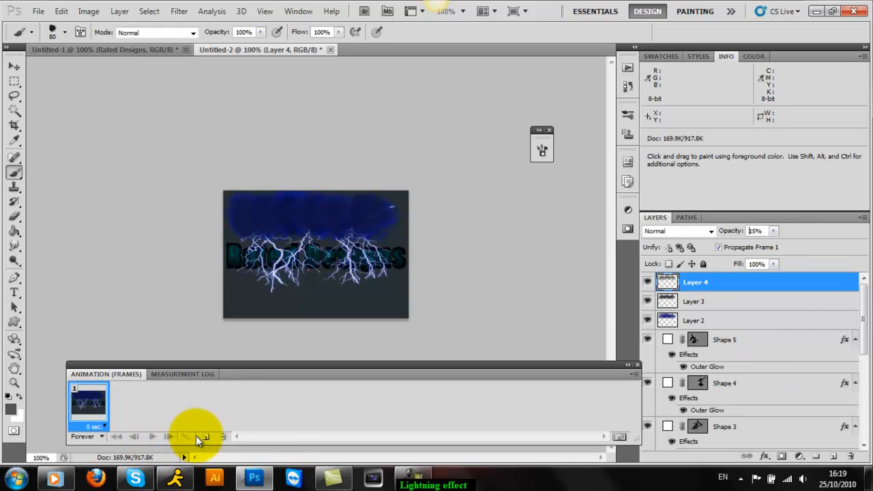
scroll(down, 3)
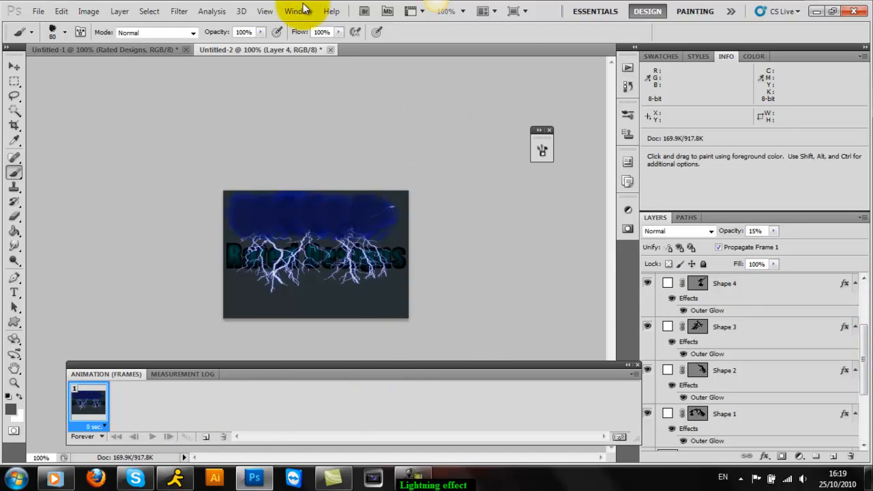
Return the Animation panel to frame mode and set frame 1's delay to 0.2 seconds
click(299, 10)
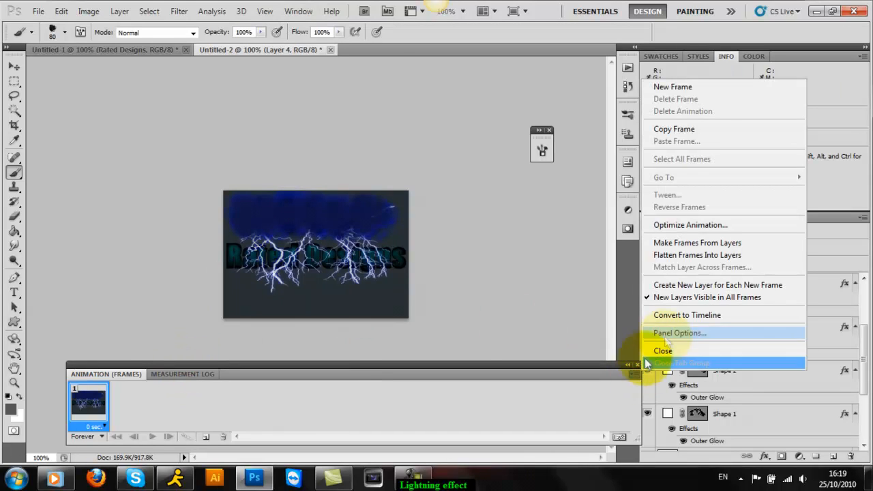
click(686, 314)
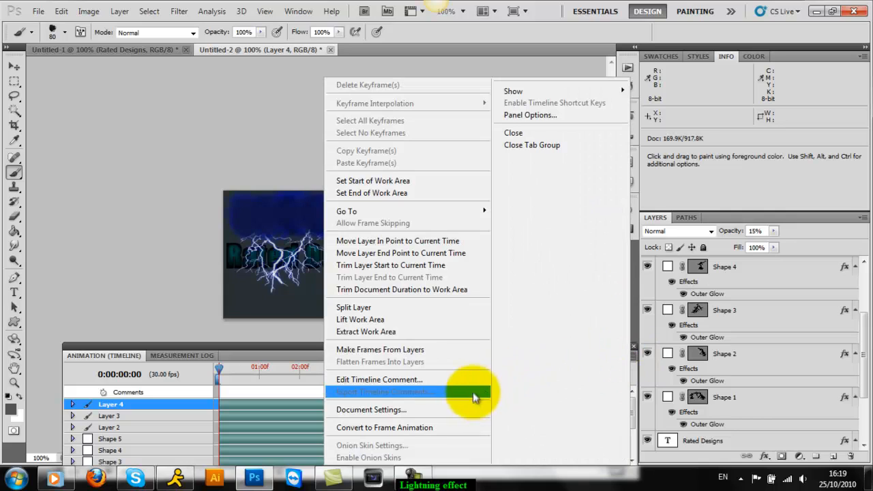
mouse_move(447, 428)
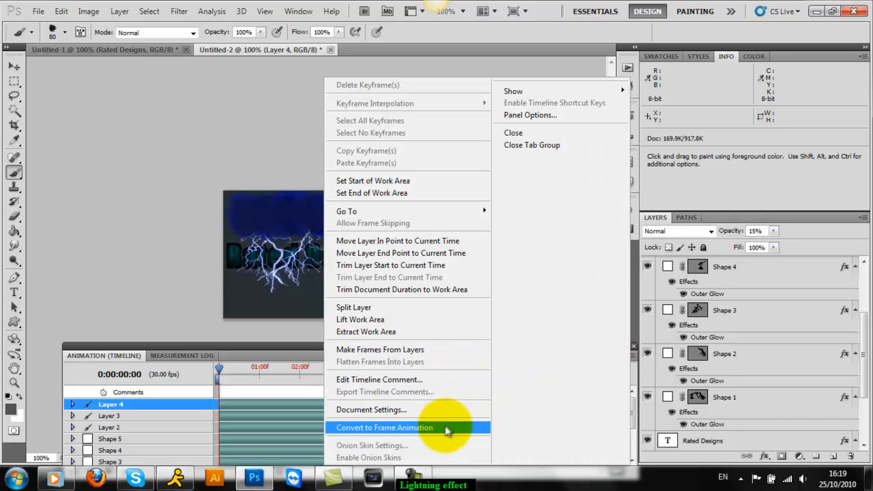
click(384, 427)
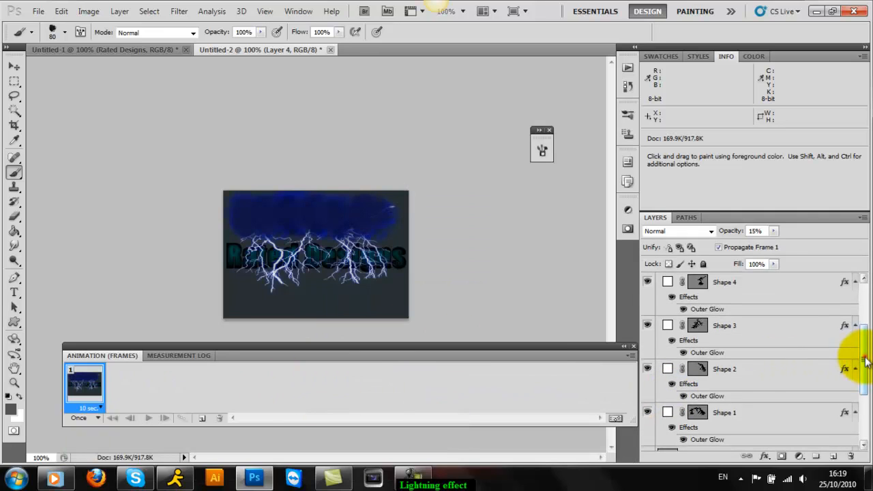
scroll(down, 3)
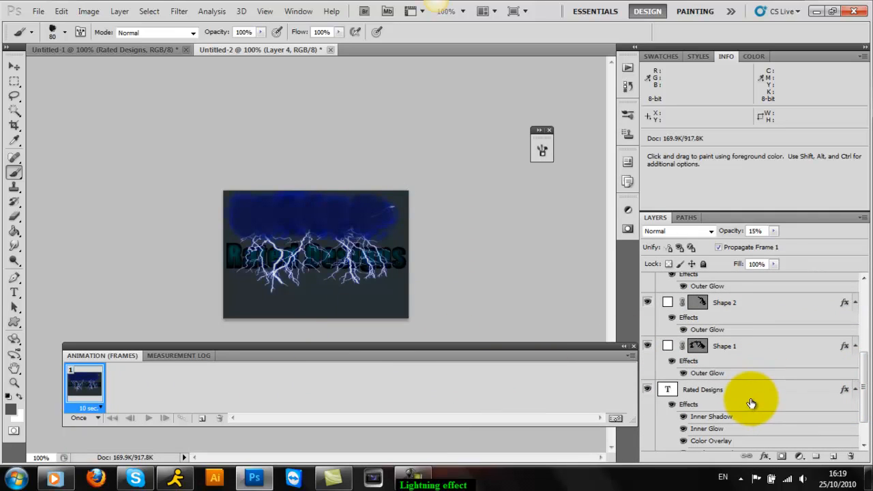
click(91, 408)
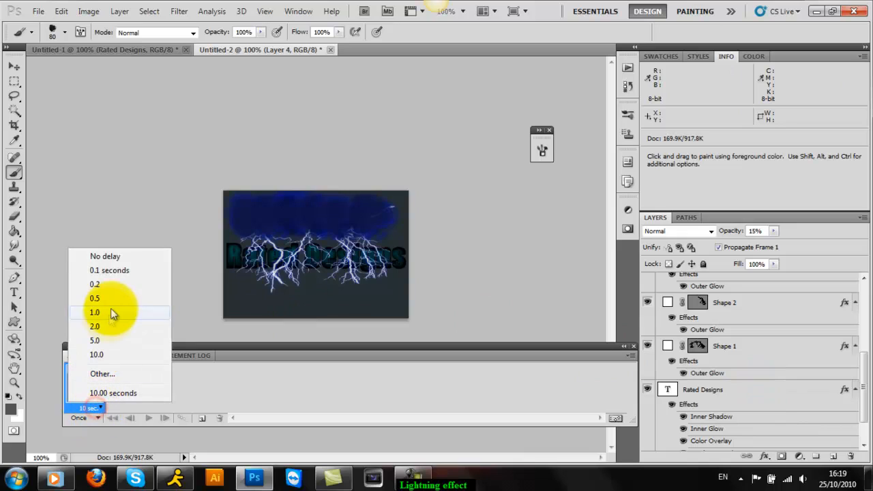
click(95, 284)
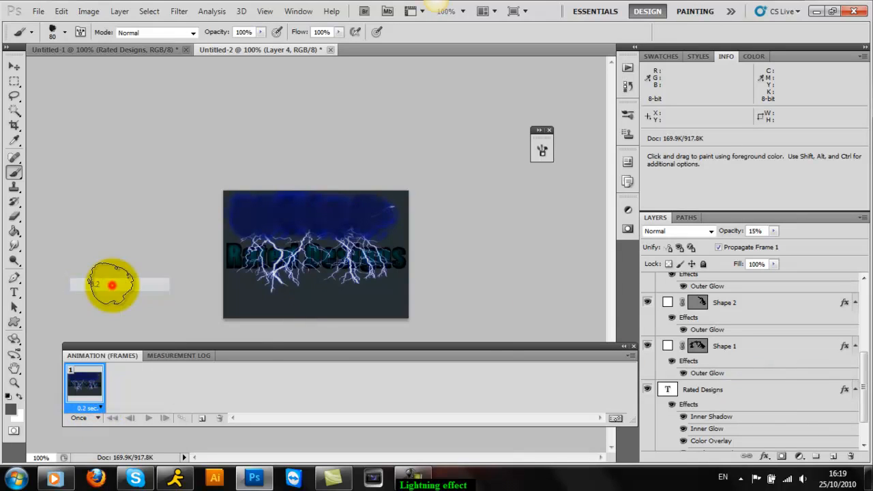
click(725, 346)
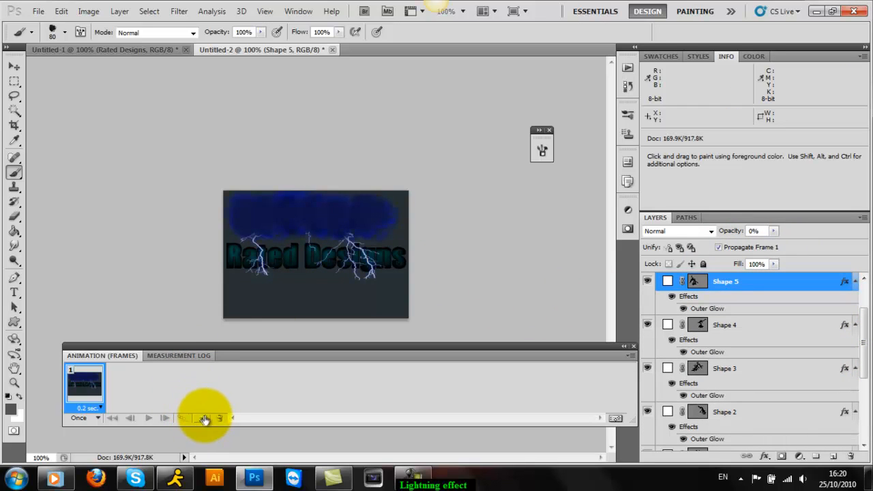
Duplicate frames through frame 9, showing a different lightning layer (Shapes 1-5) in each
click(202, 418)
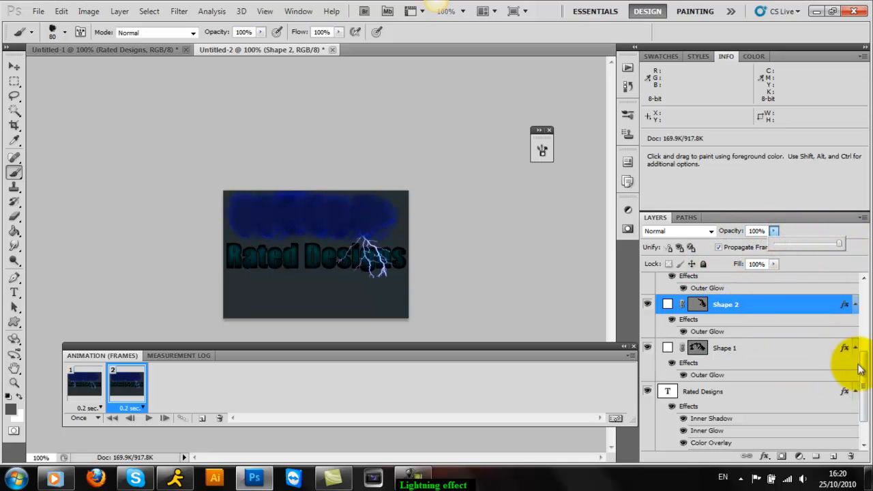
click(202, 418)
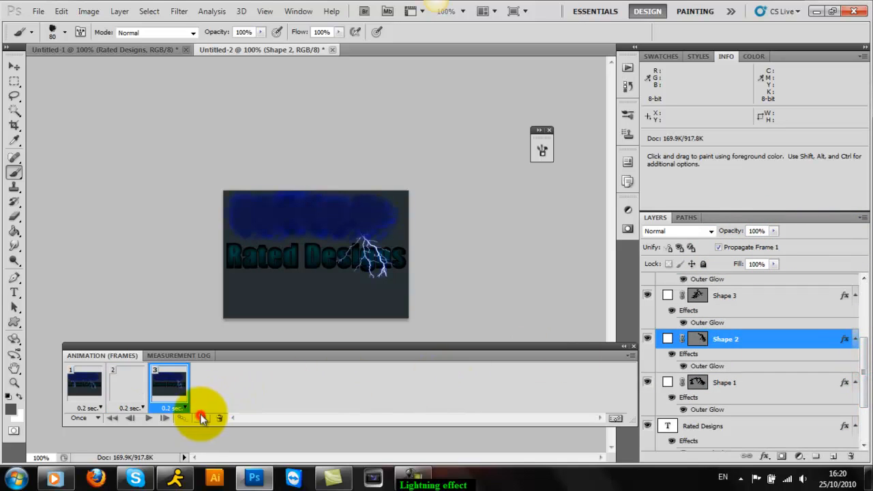
click(774, 231)
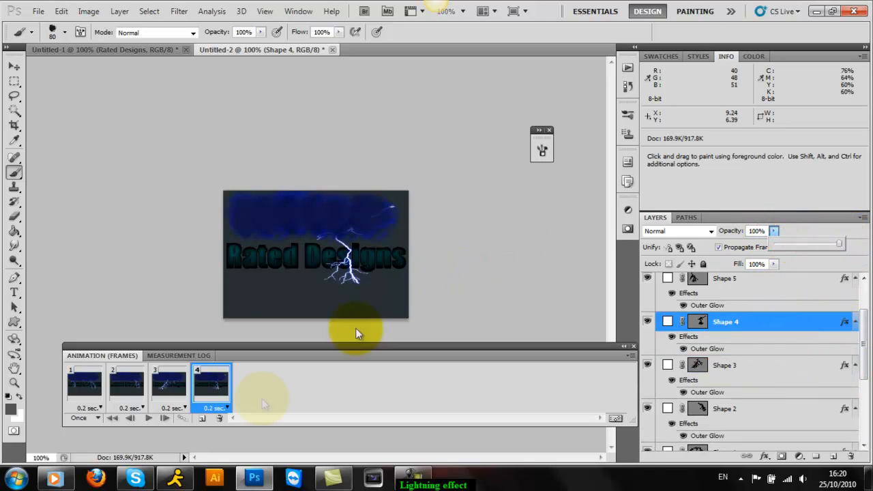
click(202, 418)
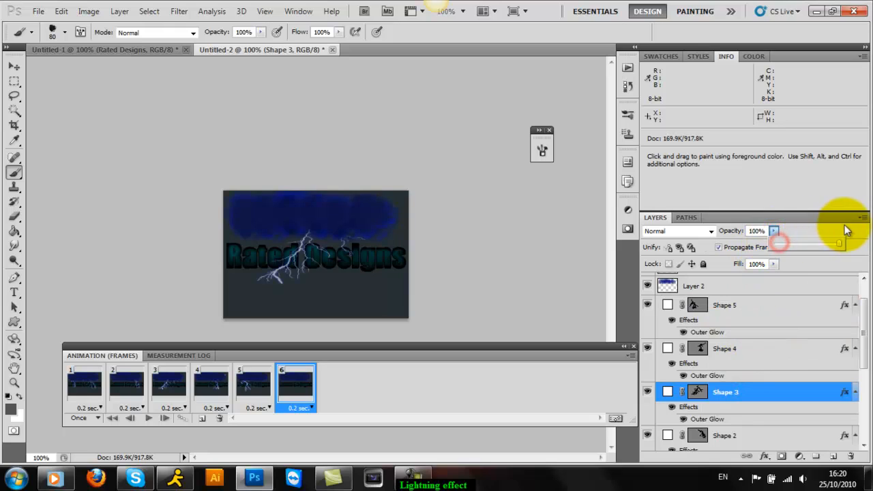
click(204, 418)
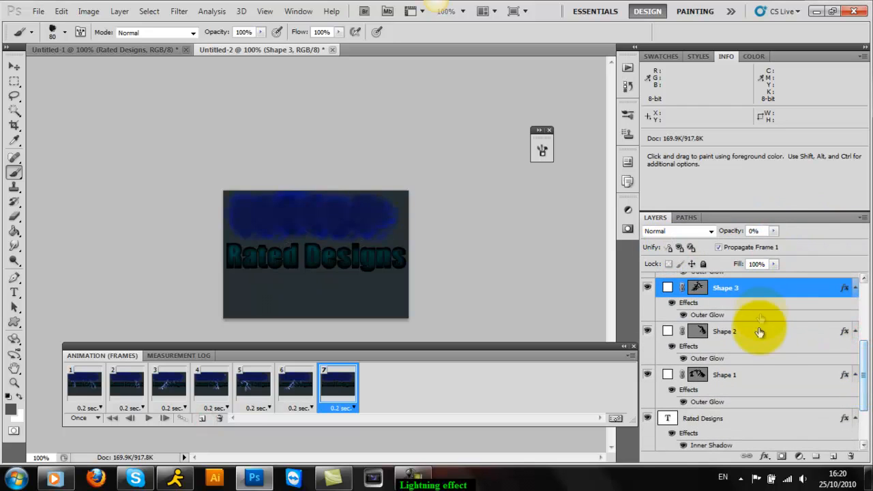
click(725, 374)
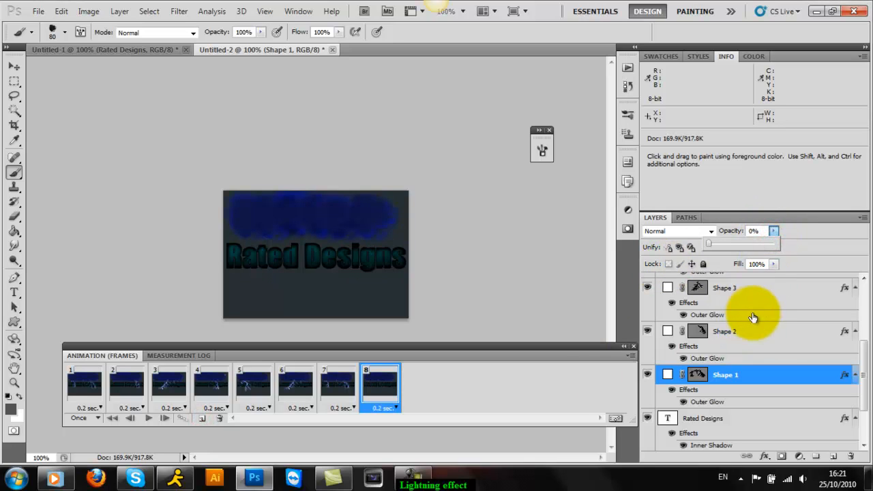
click(725, 337)
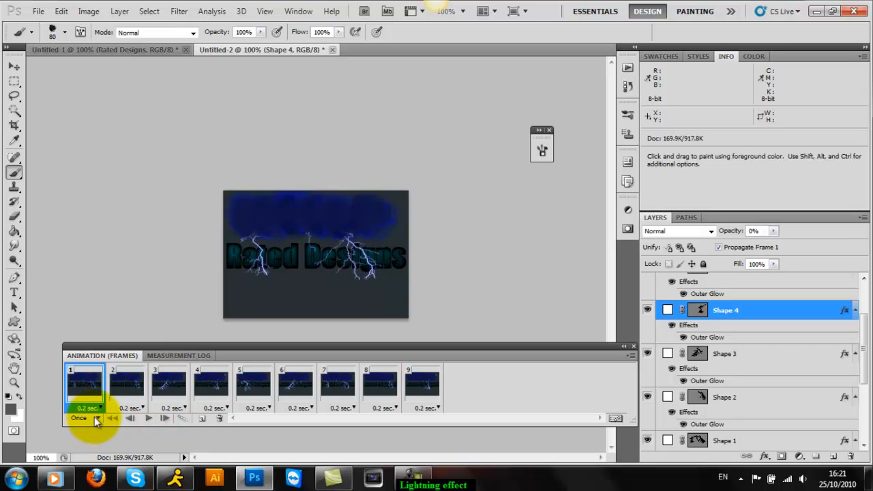
Change animation looping from Once to Forever, play it, and stop at frame 1
click(98, 418)
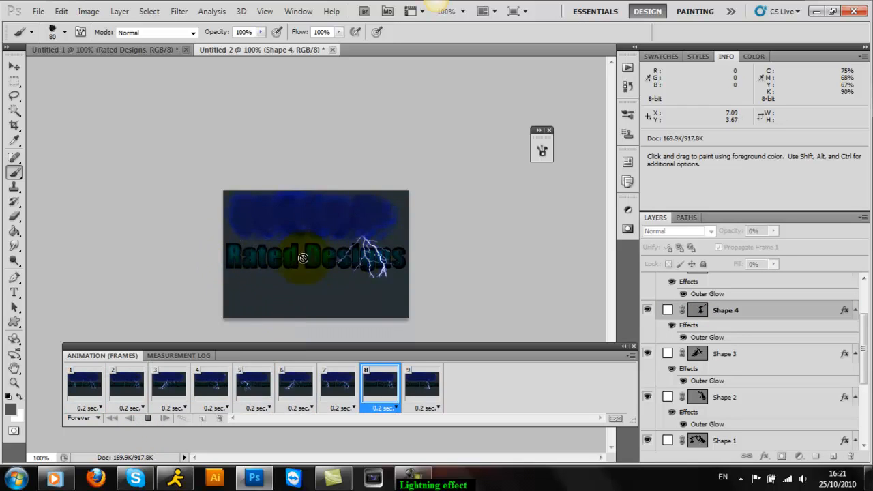
click(422, 385)
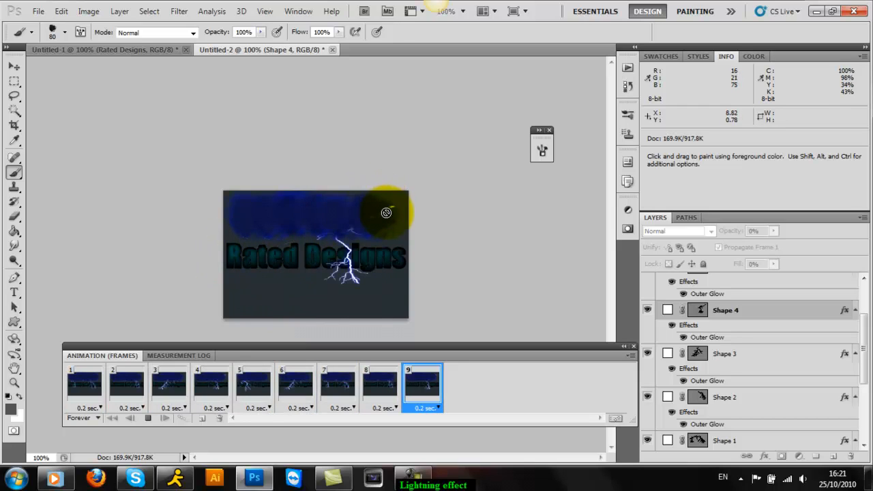
click(85, 382)
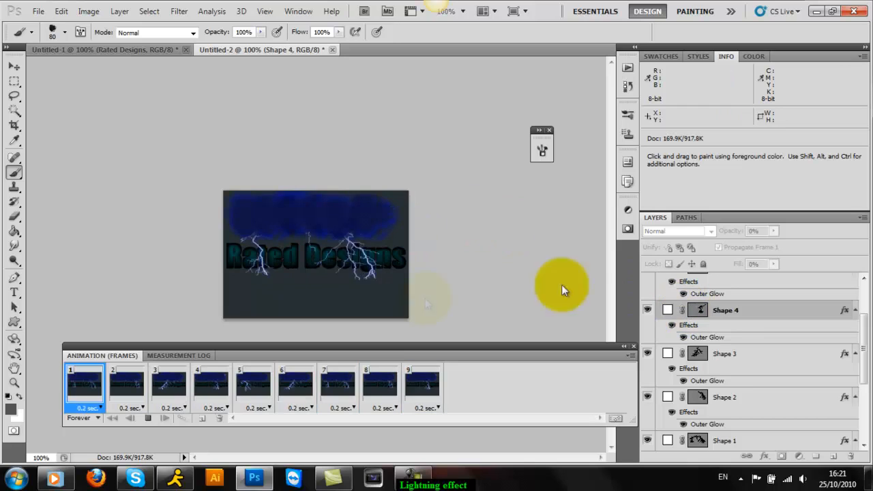
click(725, 310)
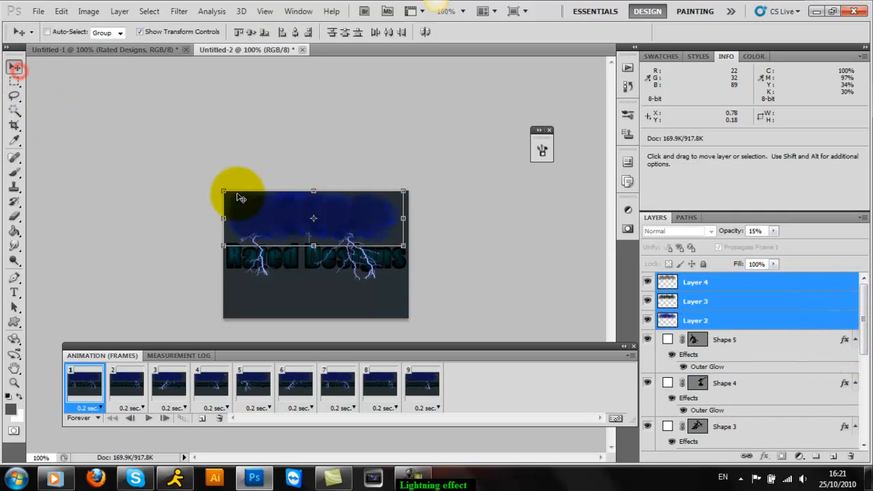
Shift the blue cloud layers slightly right and check them in frames 4 and 5
drag(239, 198, 252, 208)
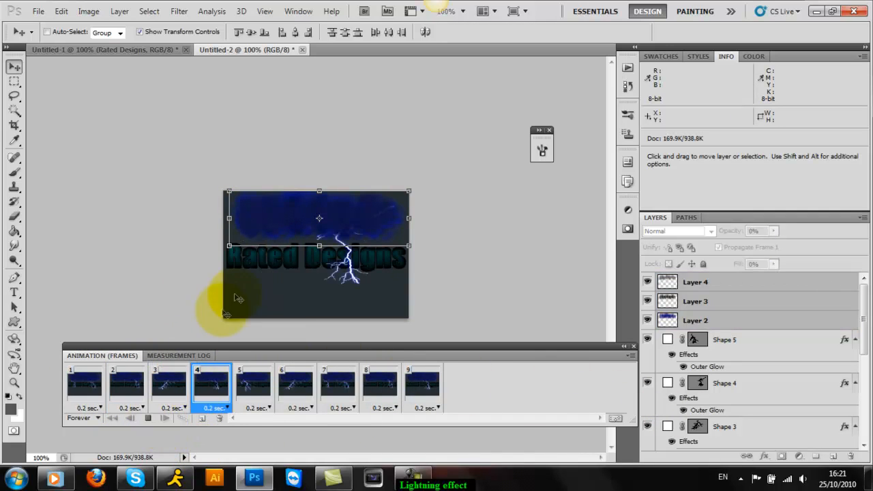
click(254, 386)
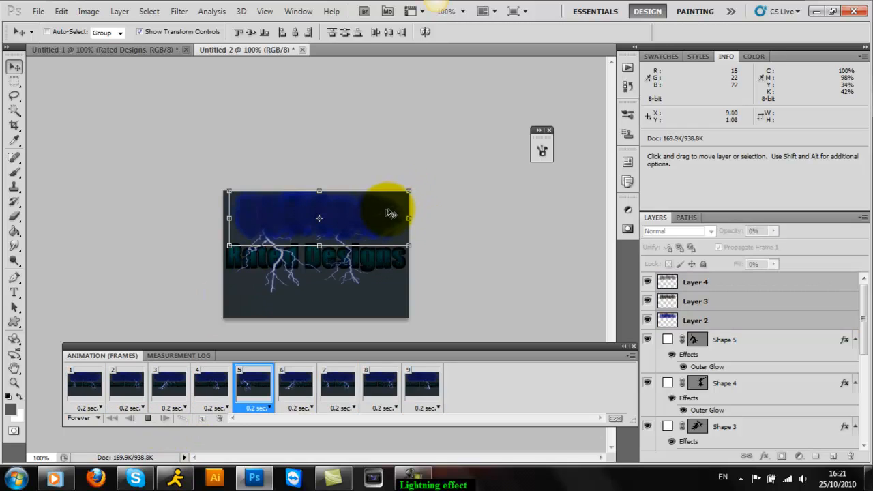
click(295, 386)
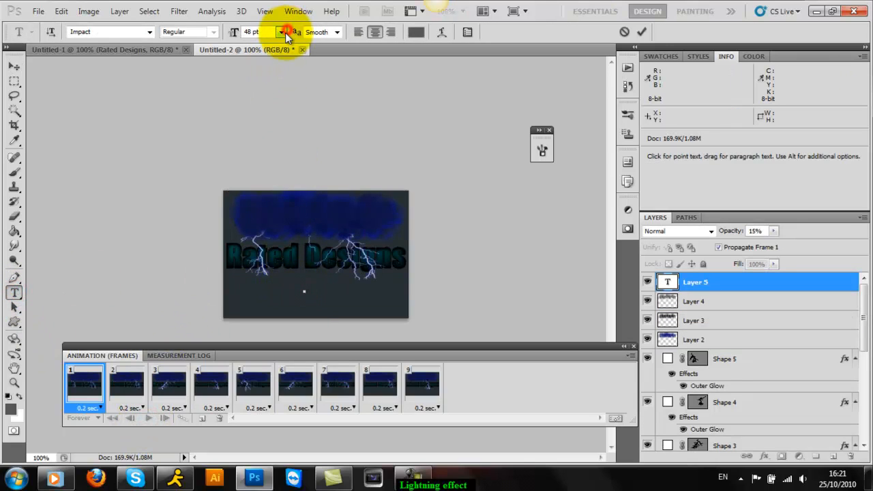
Set the tag text to Heather 10 pt, with 'Rated' white and 'Designs' red
click(279, 31)
text(Rated Designs)
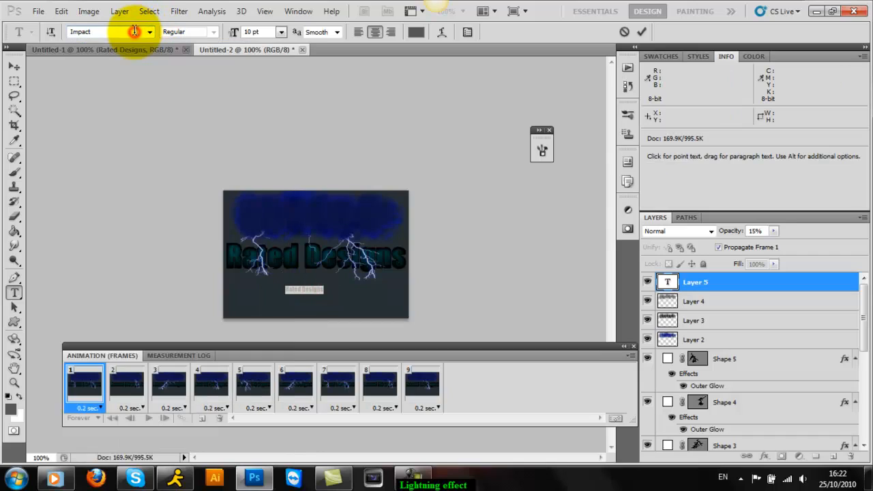
text(Heather)
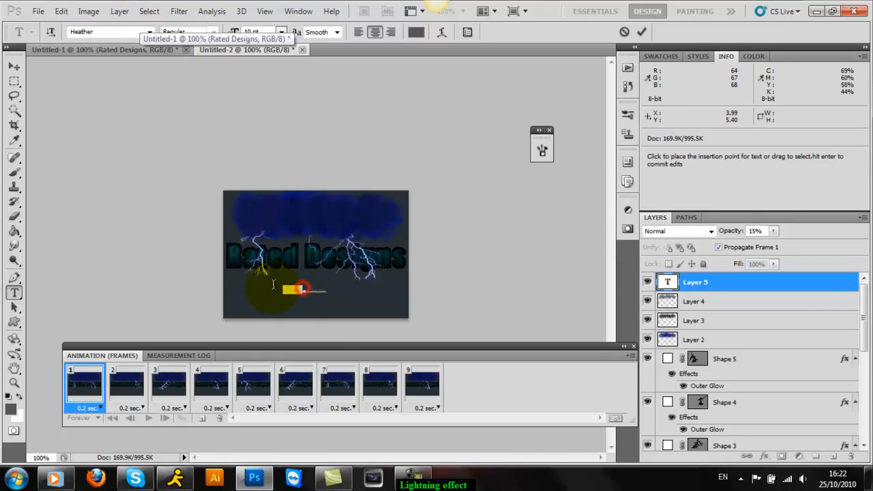
click(415, 31)
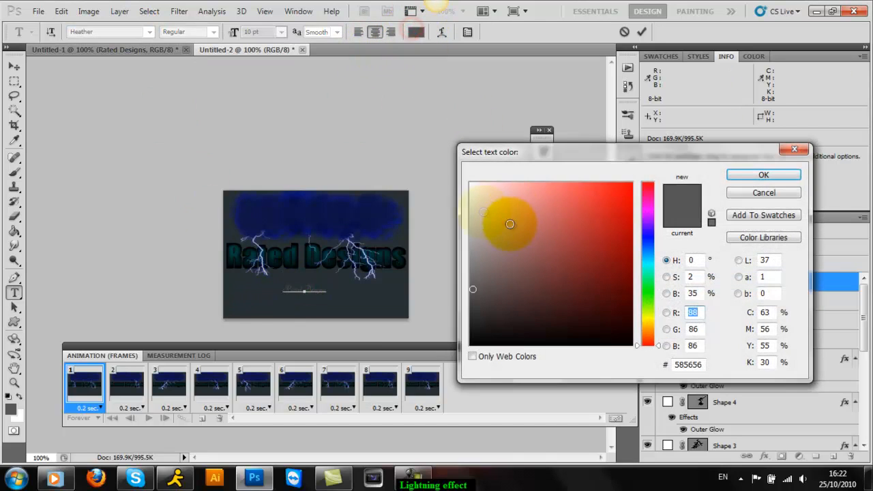
click(763, 175)
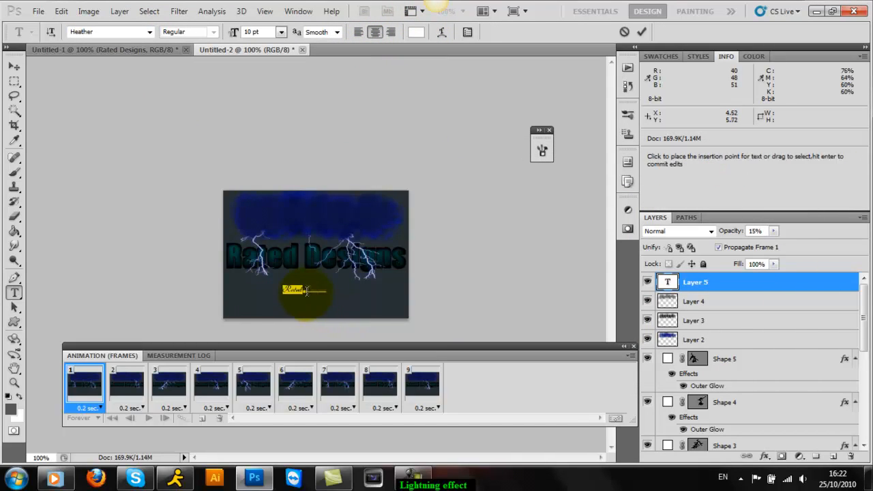
click(416, 31)
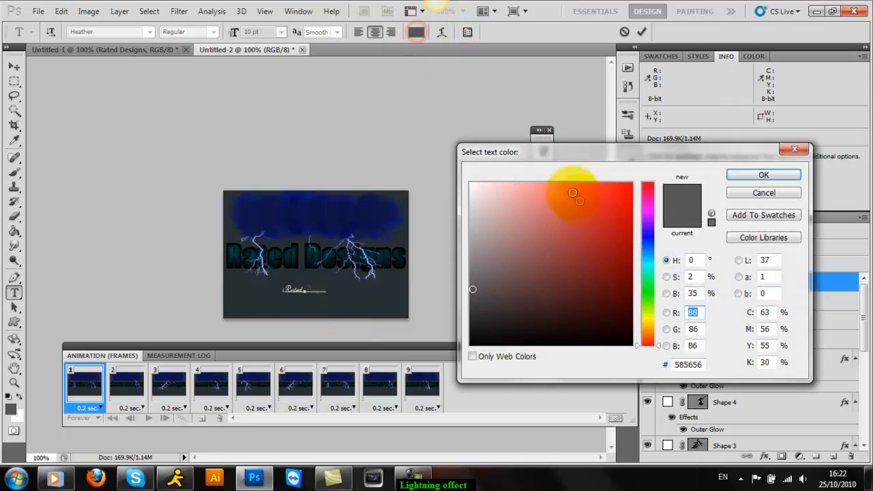
click(763, 175)
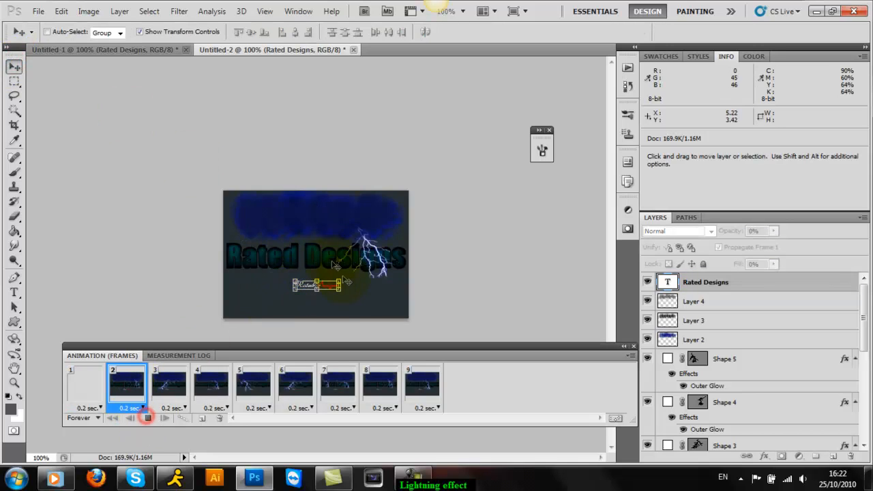
Stop and replay the animation to preview the banner with its new tag
click(169, 384)
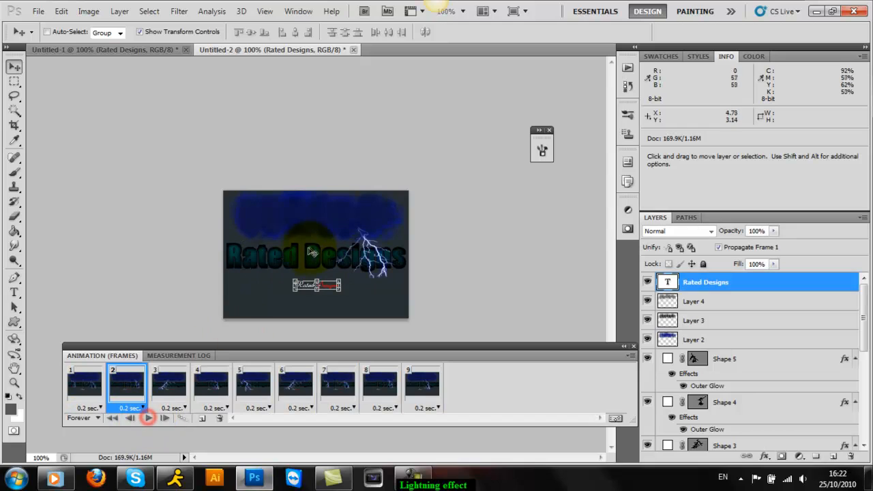
click(149, 418)
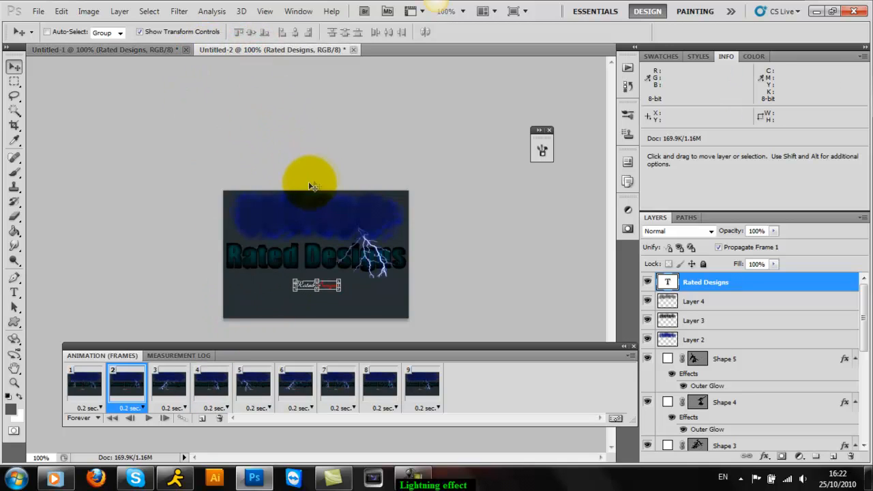
click(212, 385)
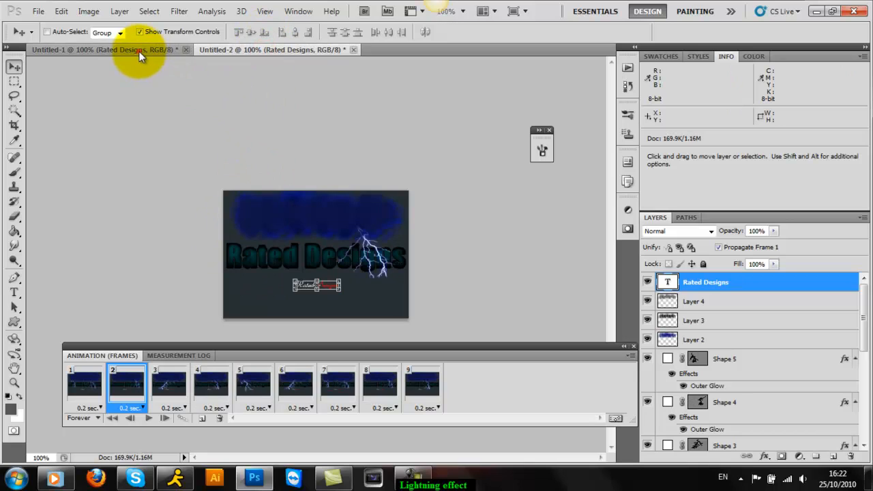
click(130, 418)
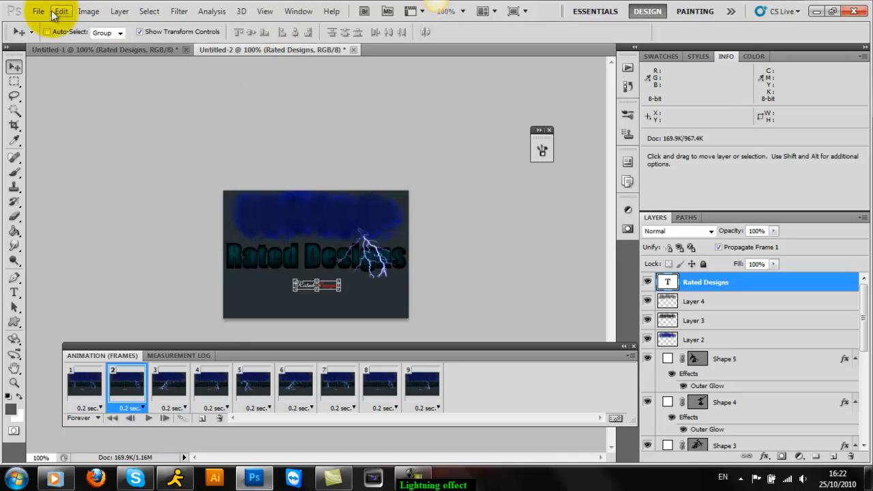
click(38, 10)
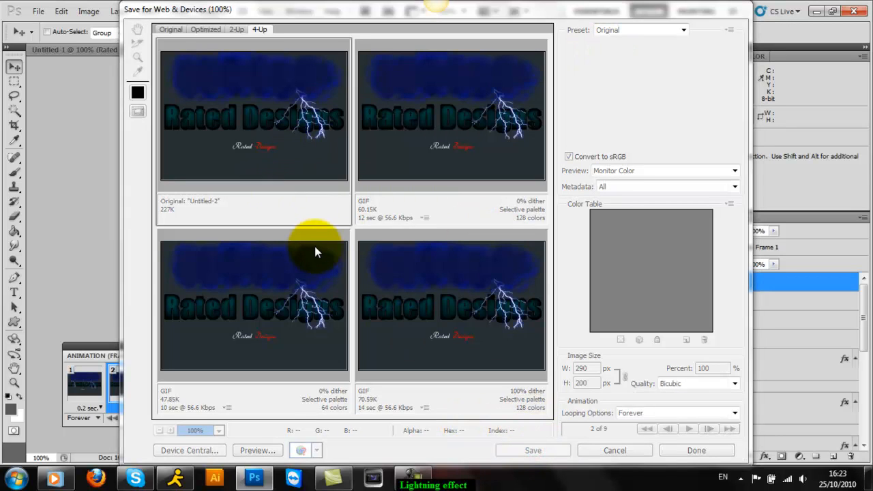
Save the optimized GIF from Save for Web, bringing up Save Optimized As
click(533, 450)
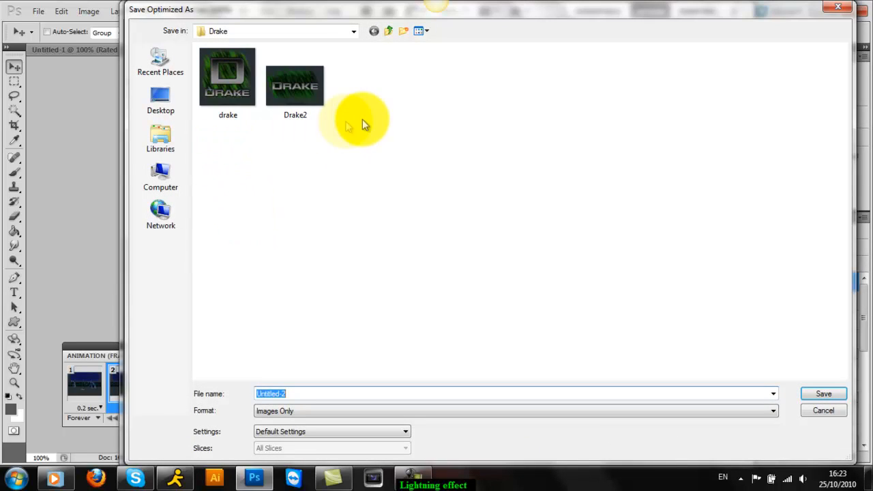